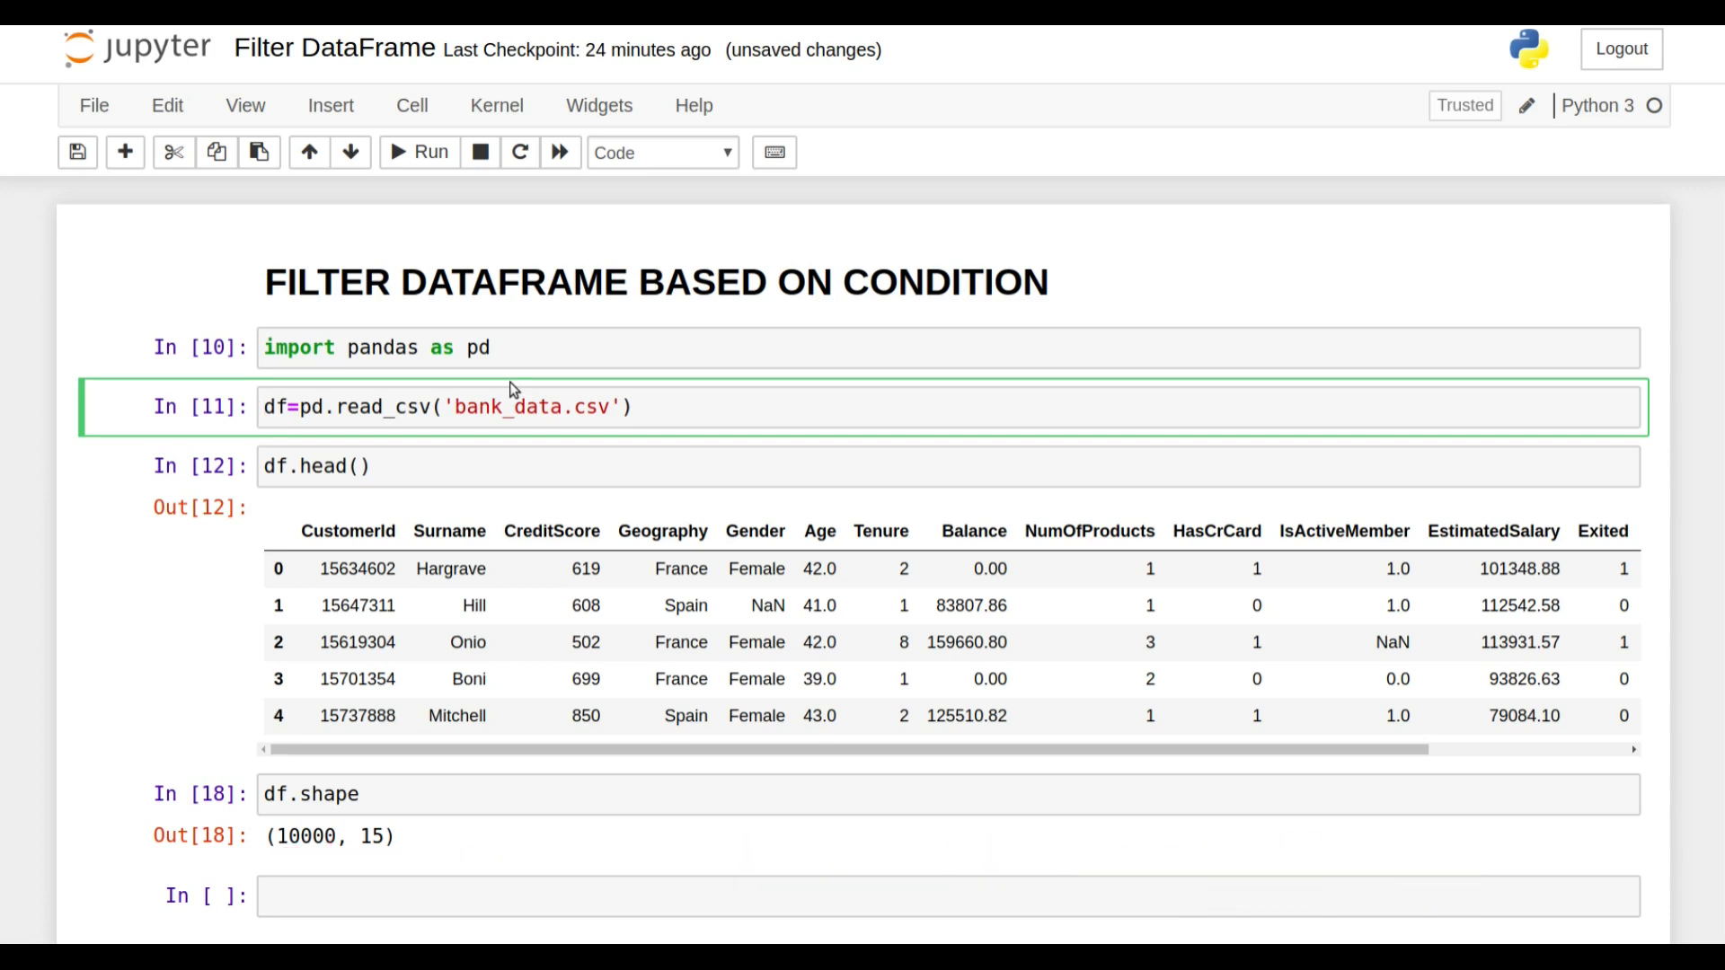
# - Rerun the pandas import, bank_data.csv load and df.head() cells from the top
pyautogui.click(561, 346)
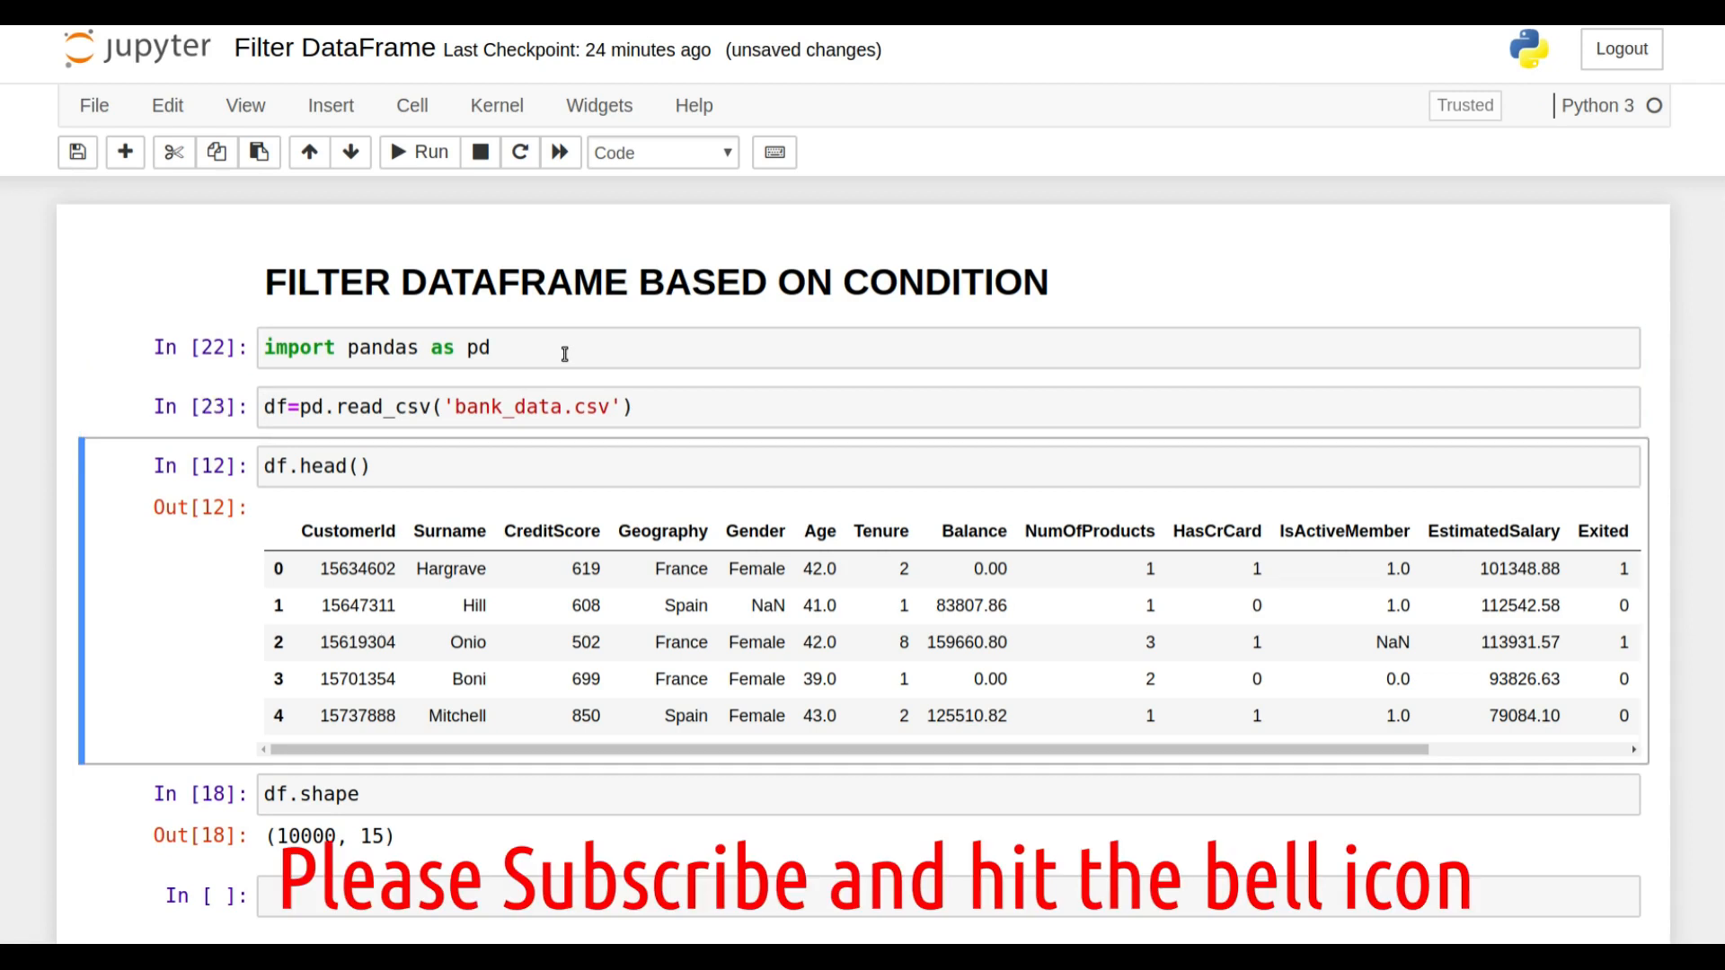
pyautogui.scroll(-3)
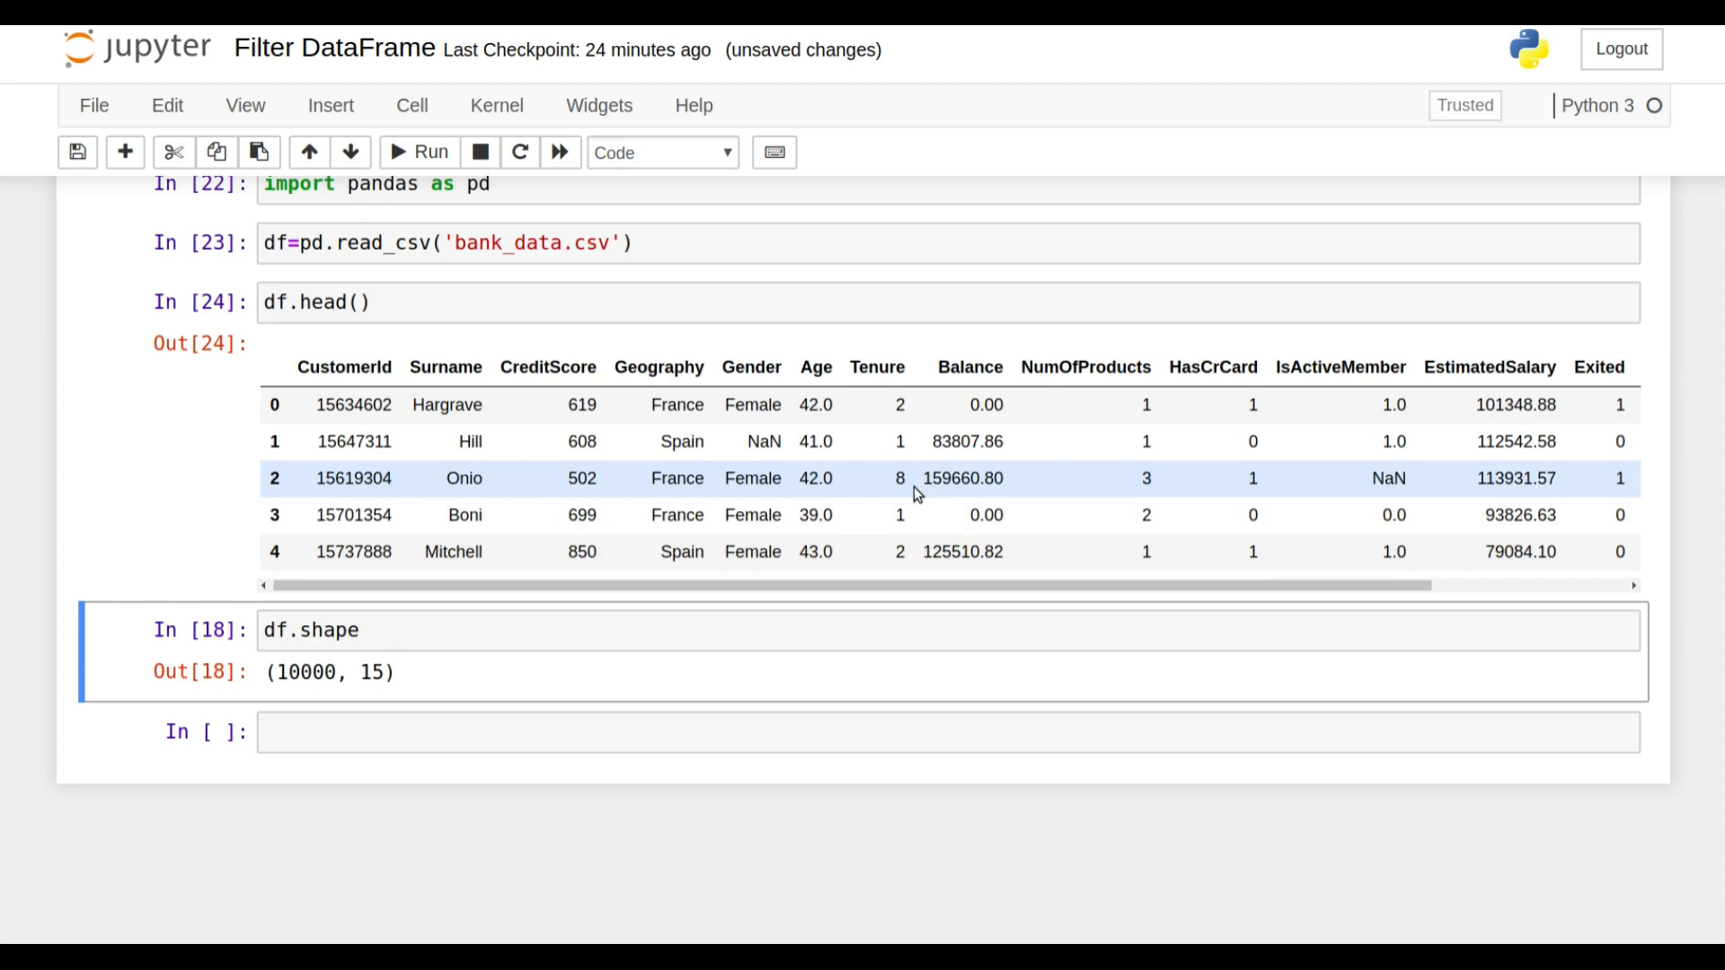
pyautogui.scroll(-3)
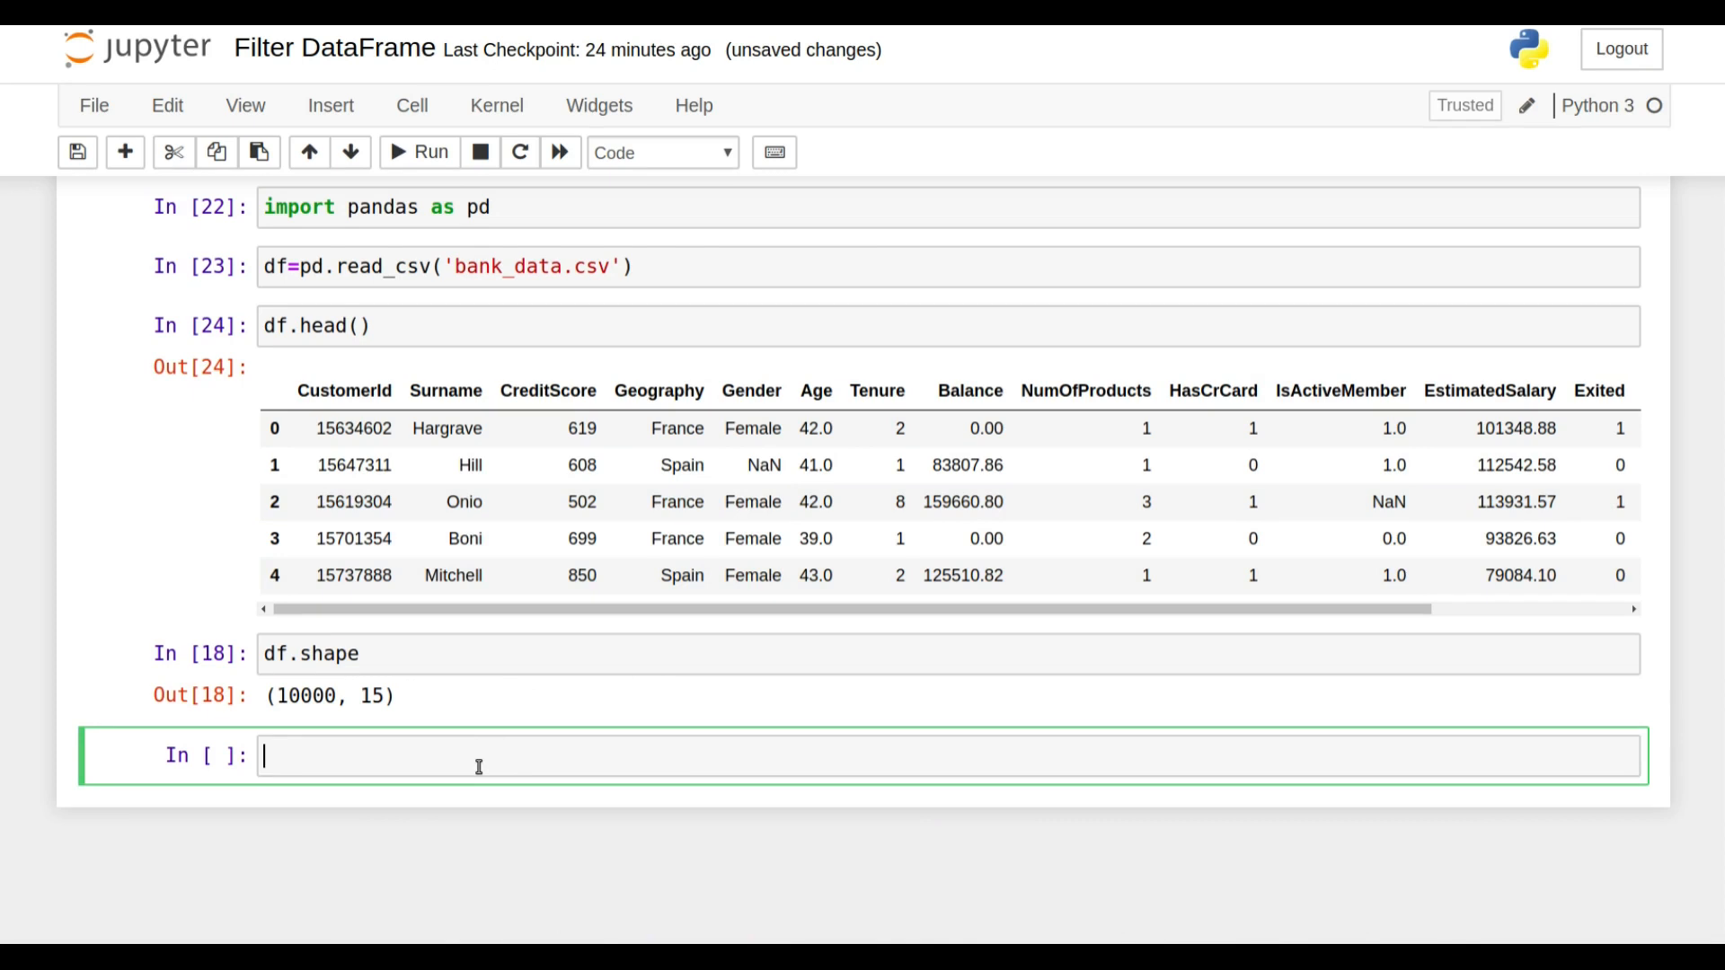
# - Write the comparison df['Gender']=="Female" in the new cell
pyautogui.write('df')
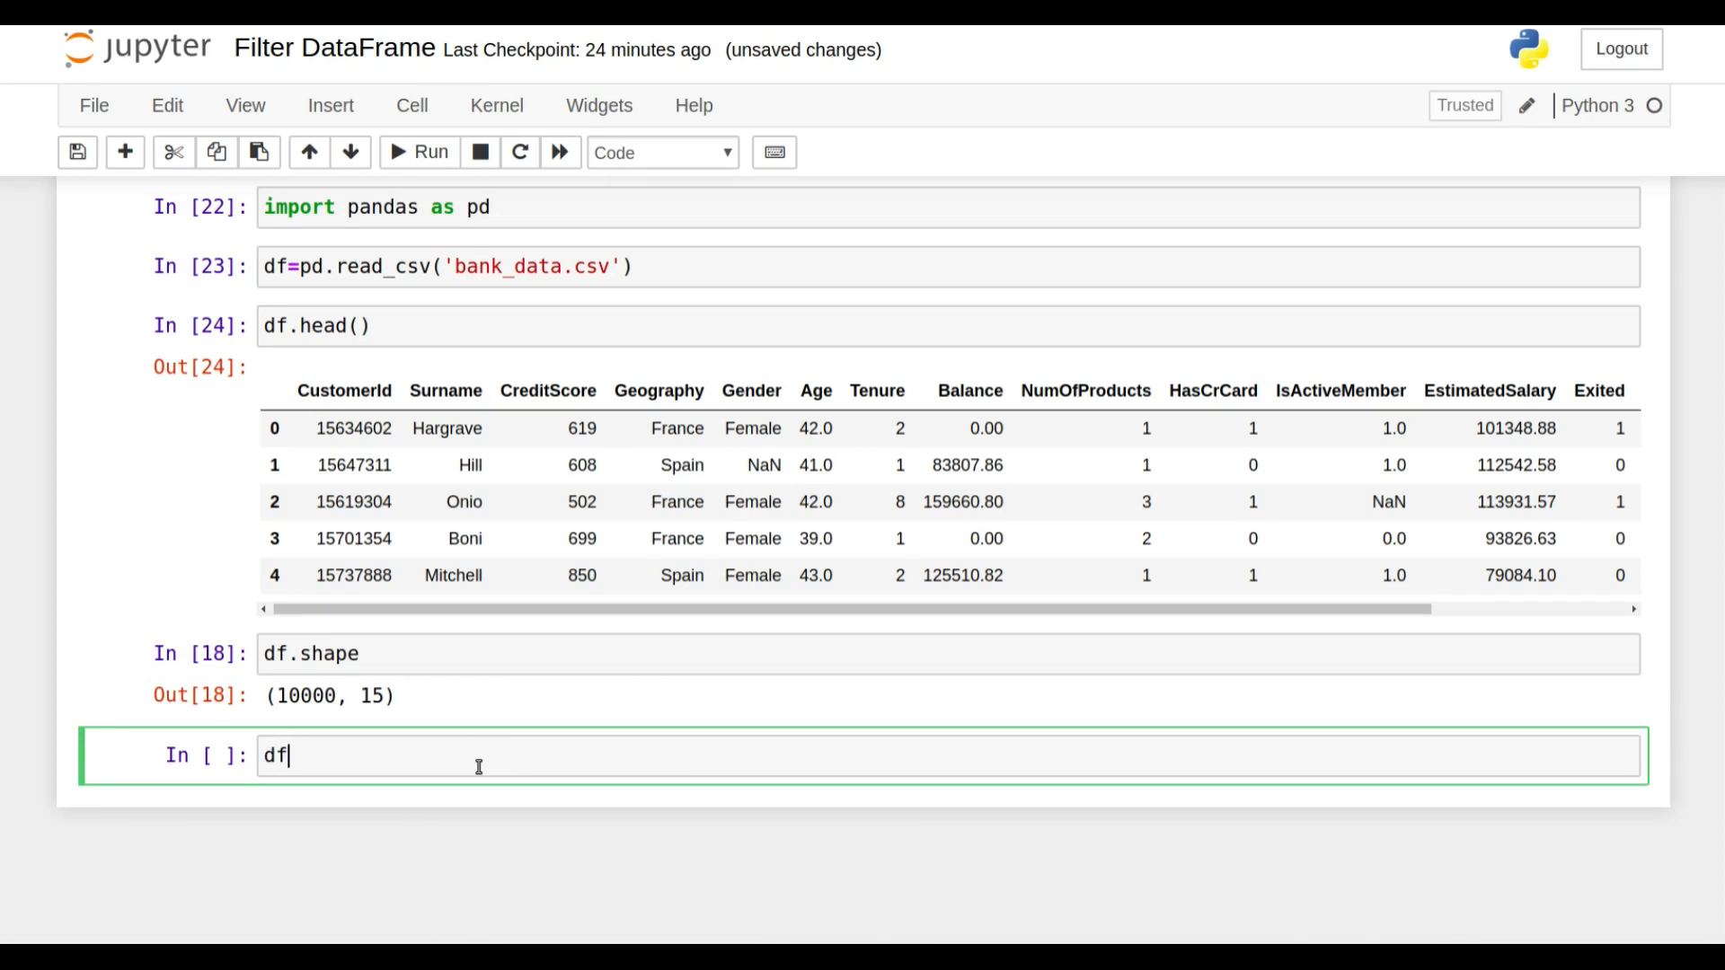
pyautogui.write('[]')
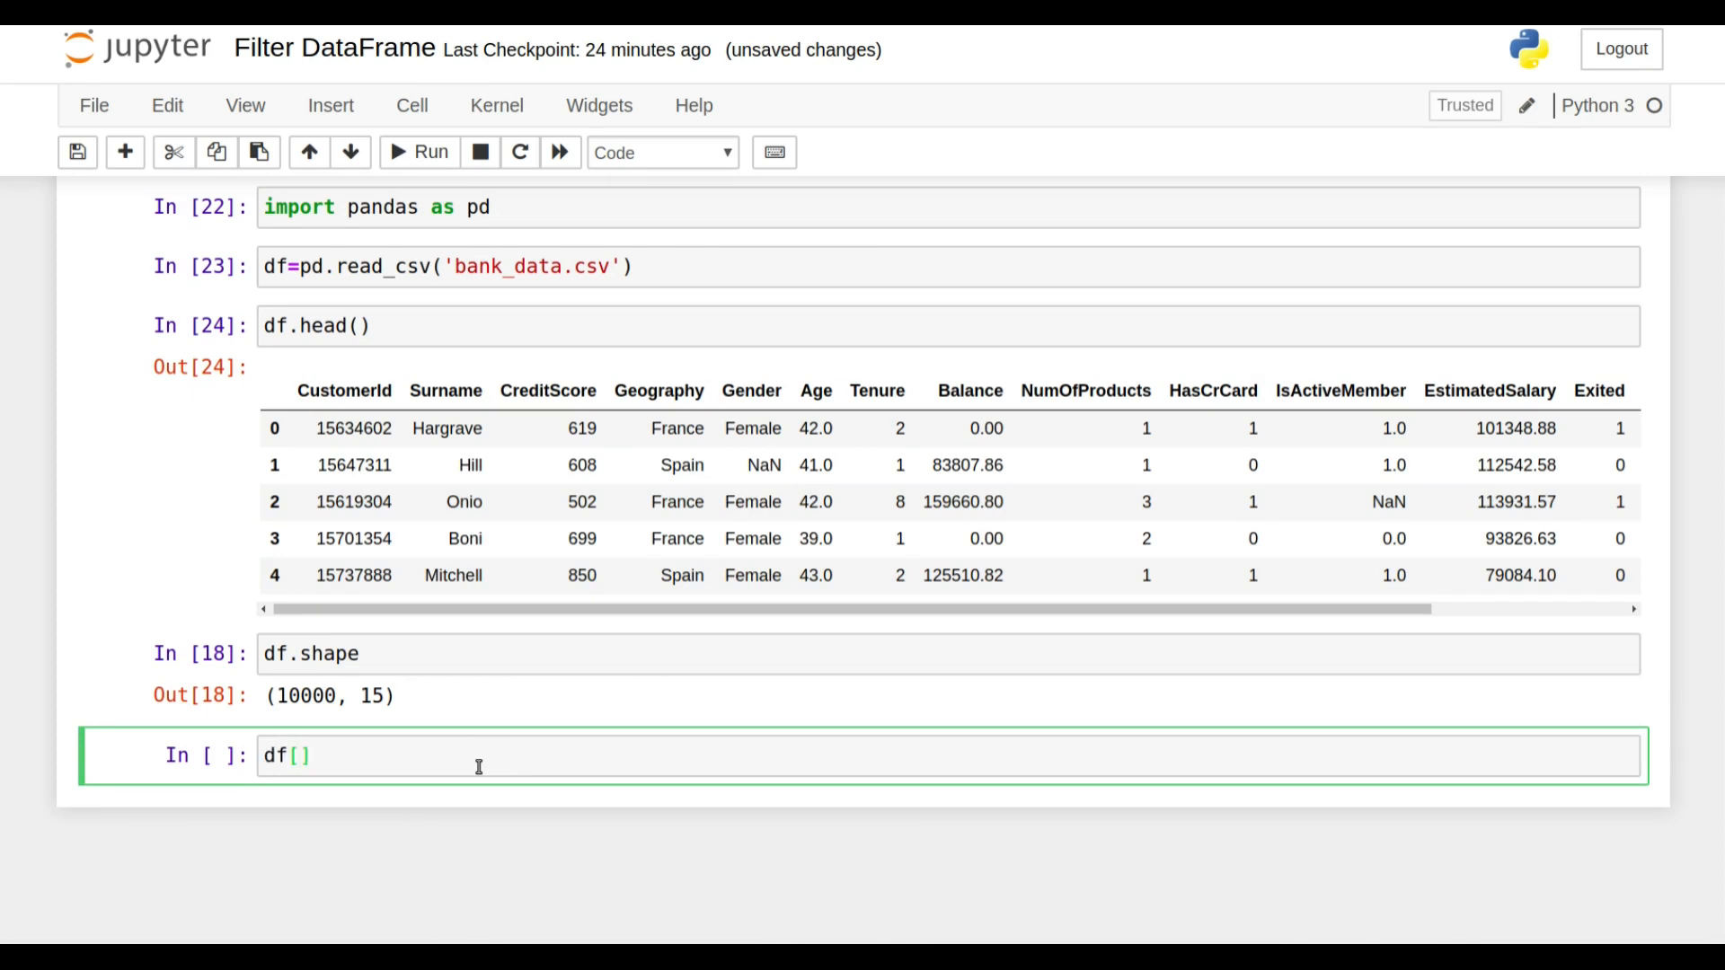
pyautogui.write("''")
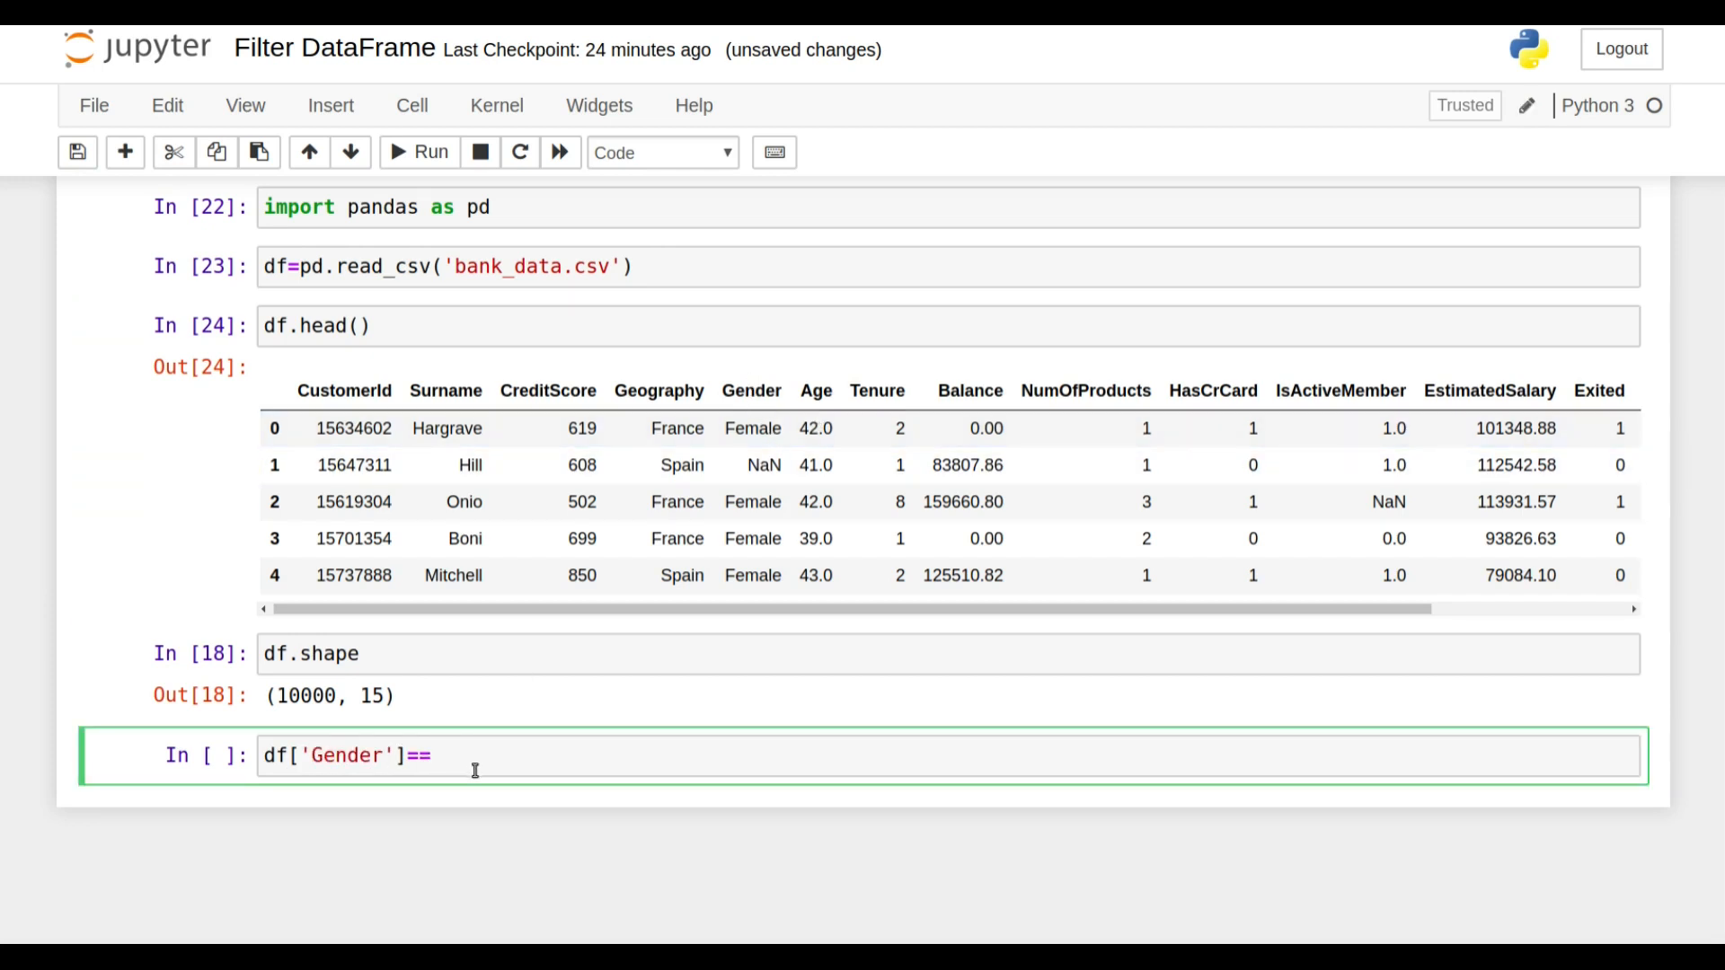
pyautogui.press('Backspace')
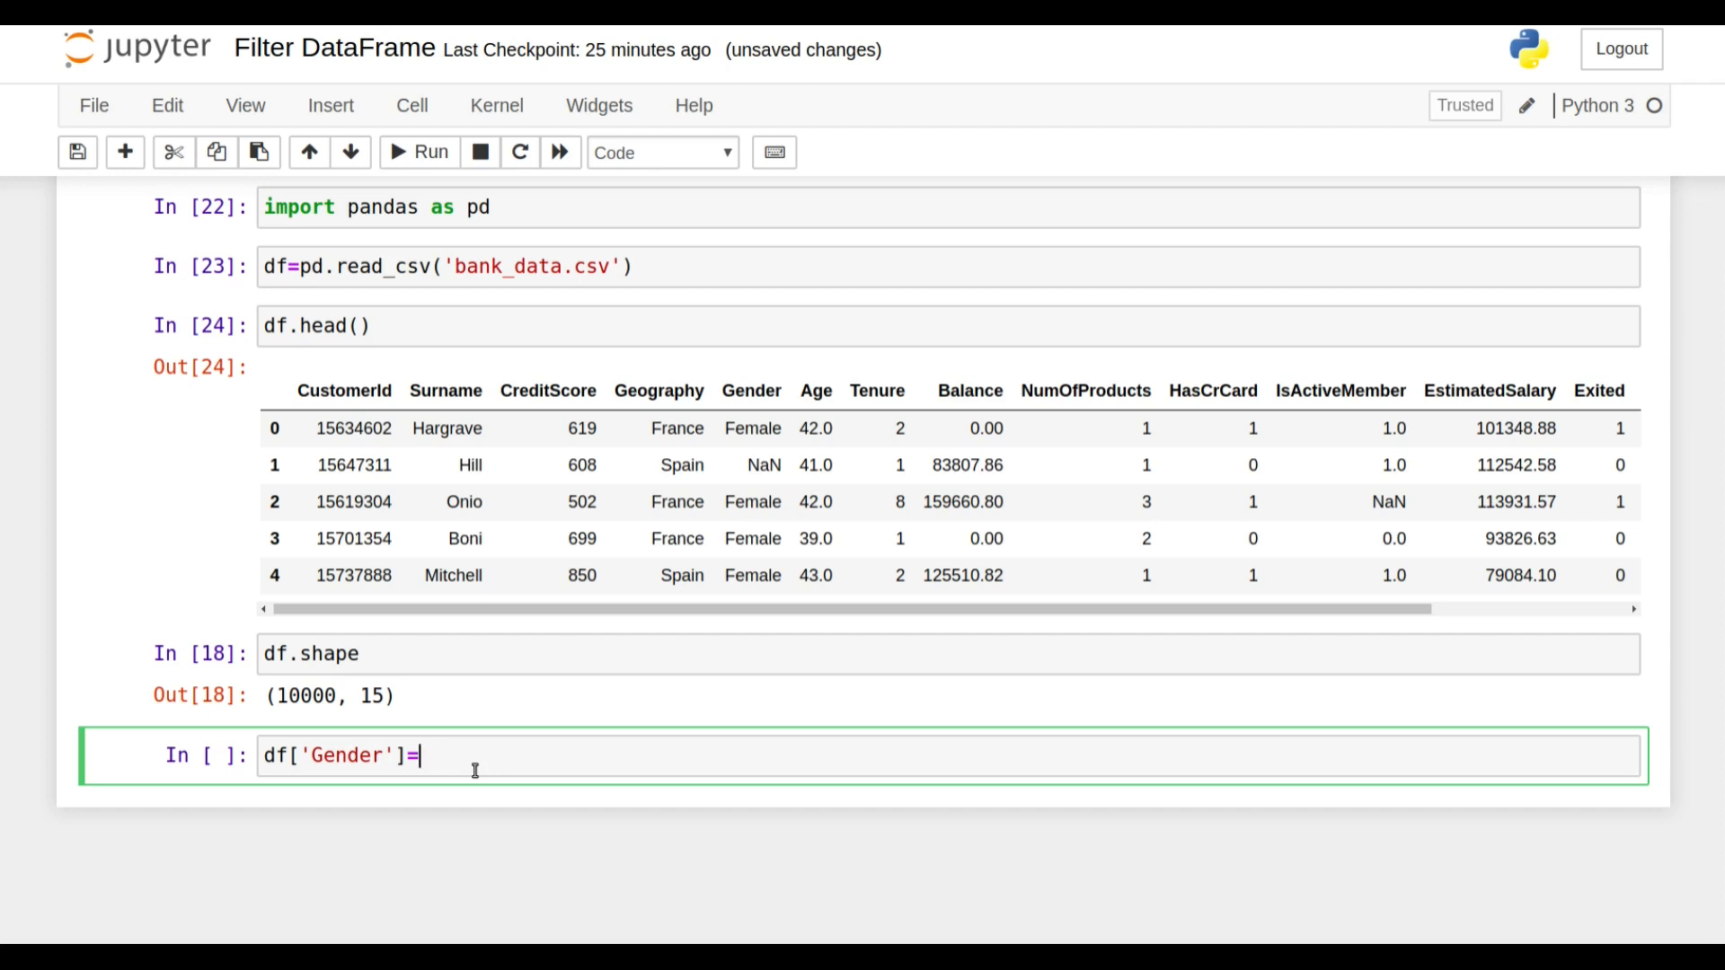
pyautogui.write('="')
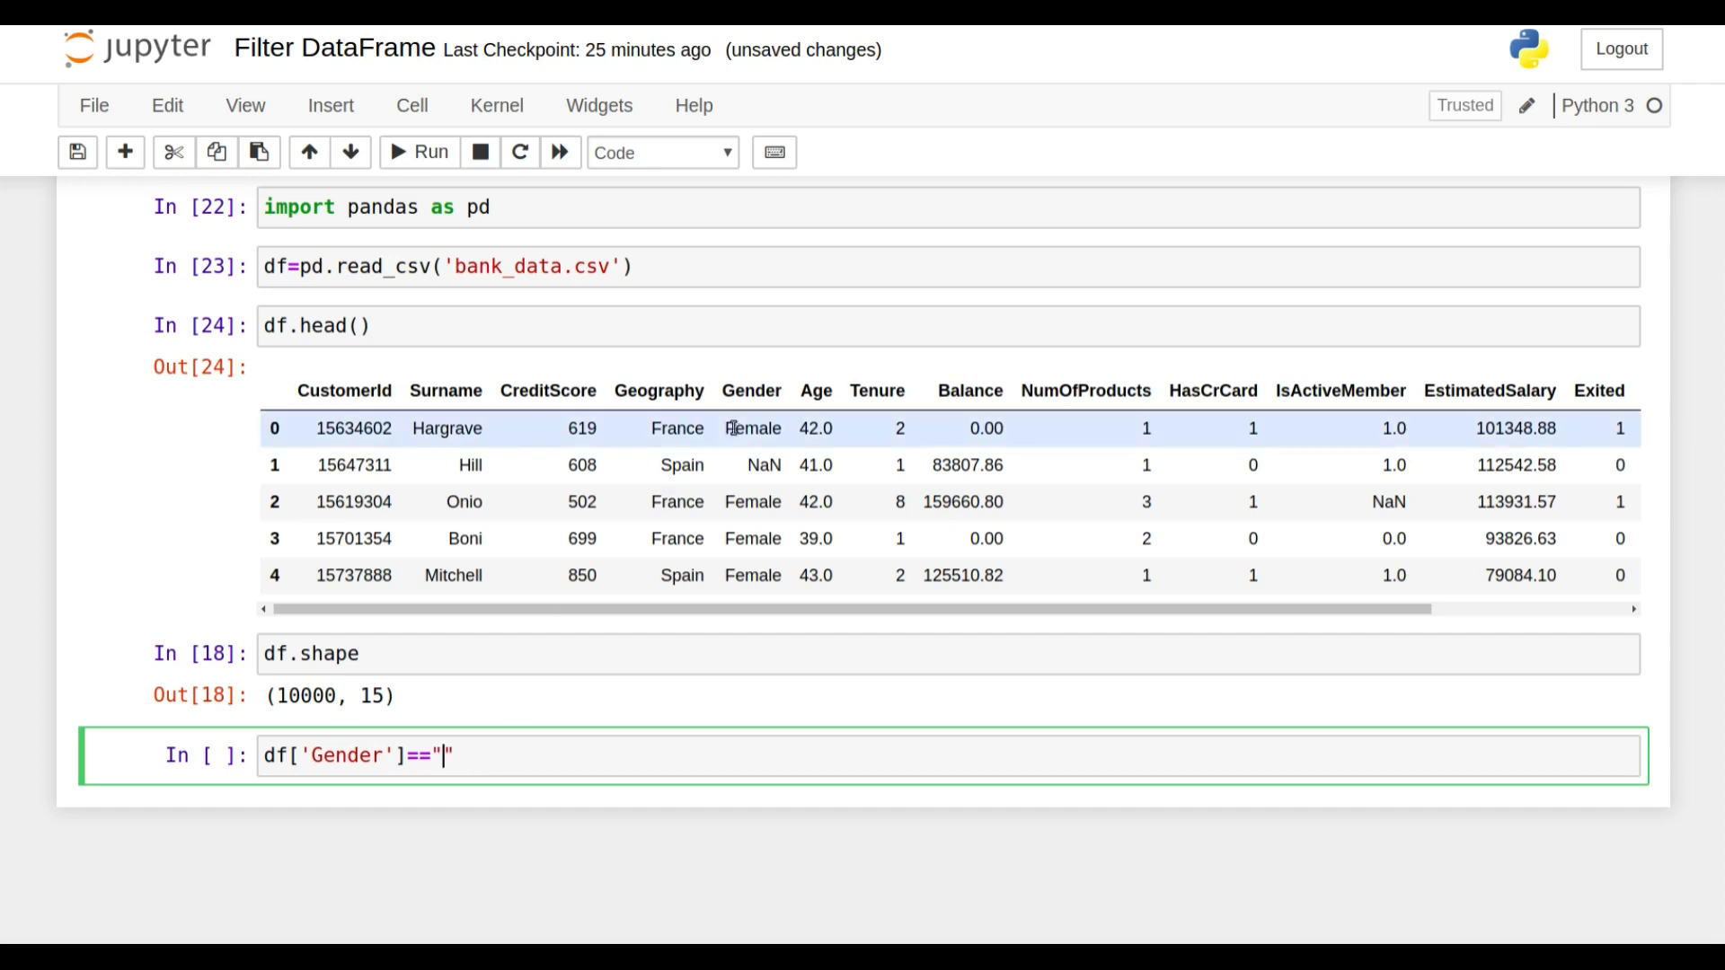
pyautogui.write('Female')
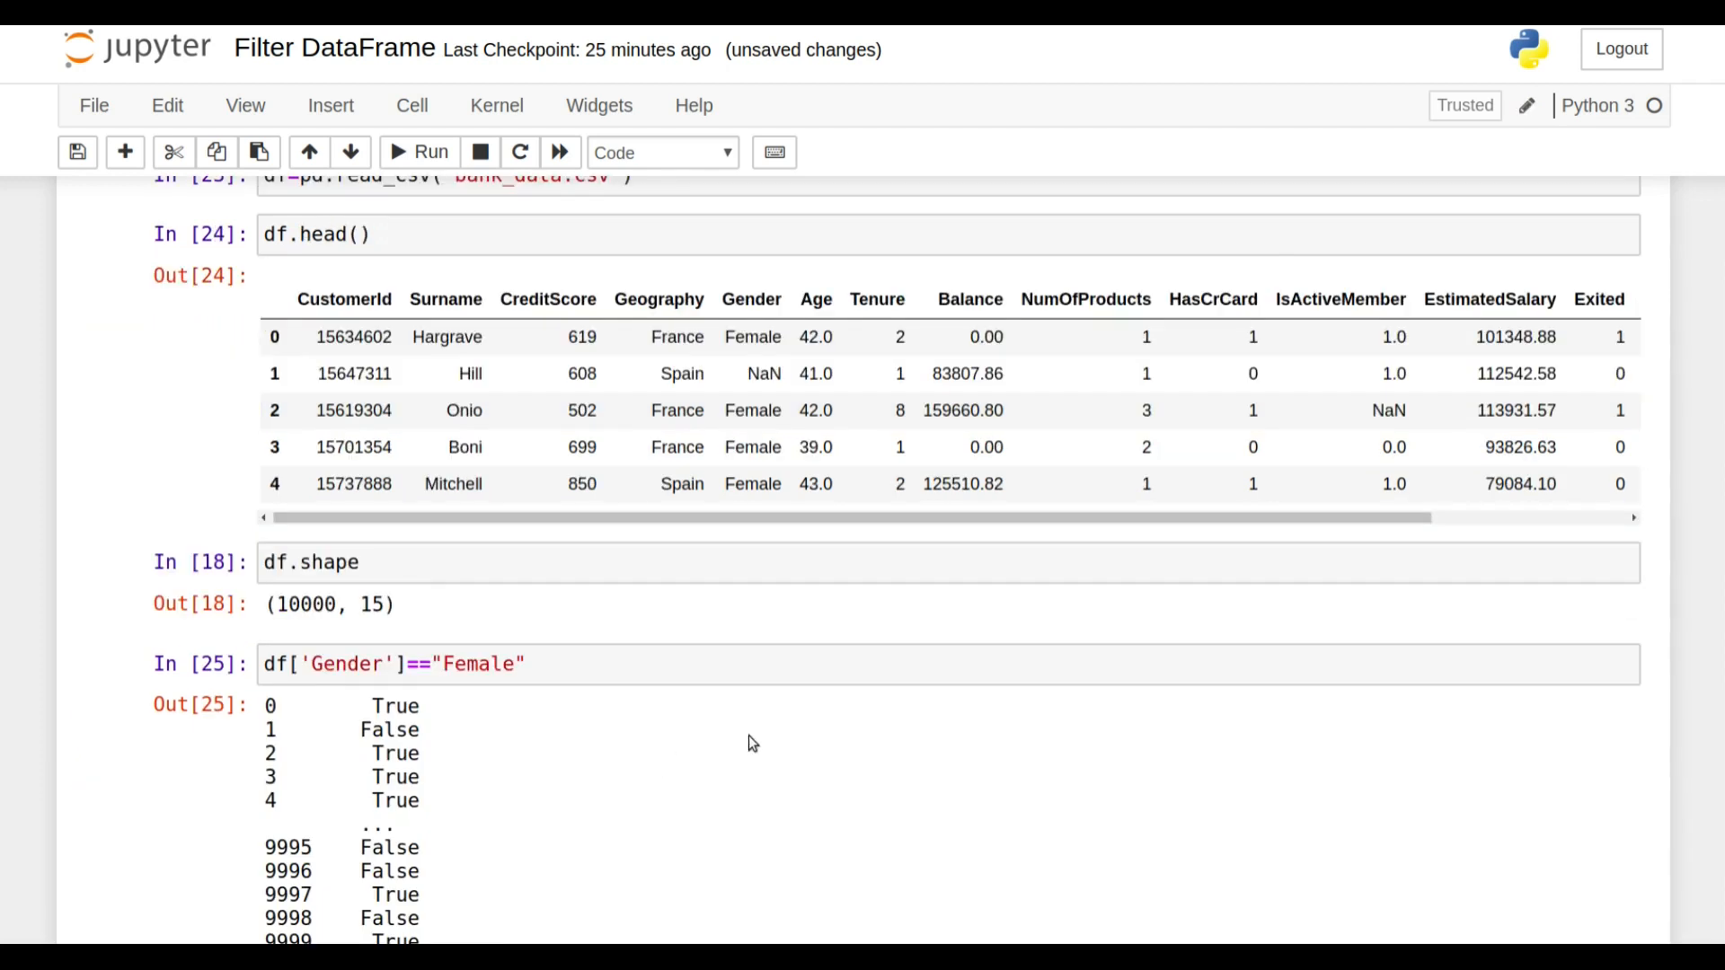
# - Run it to get a 10000-row True/False Series and review the output
pyautogui.click(430, 151)
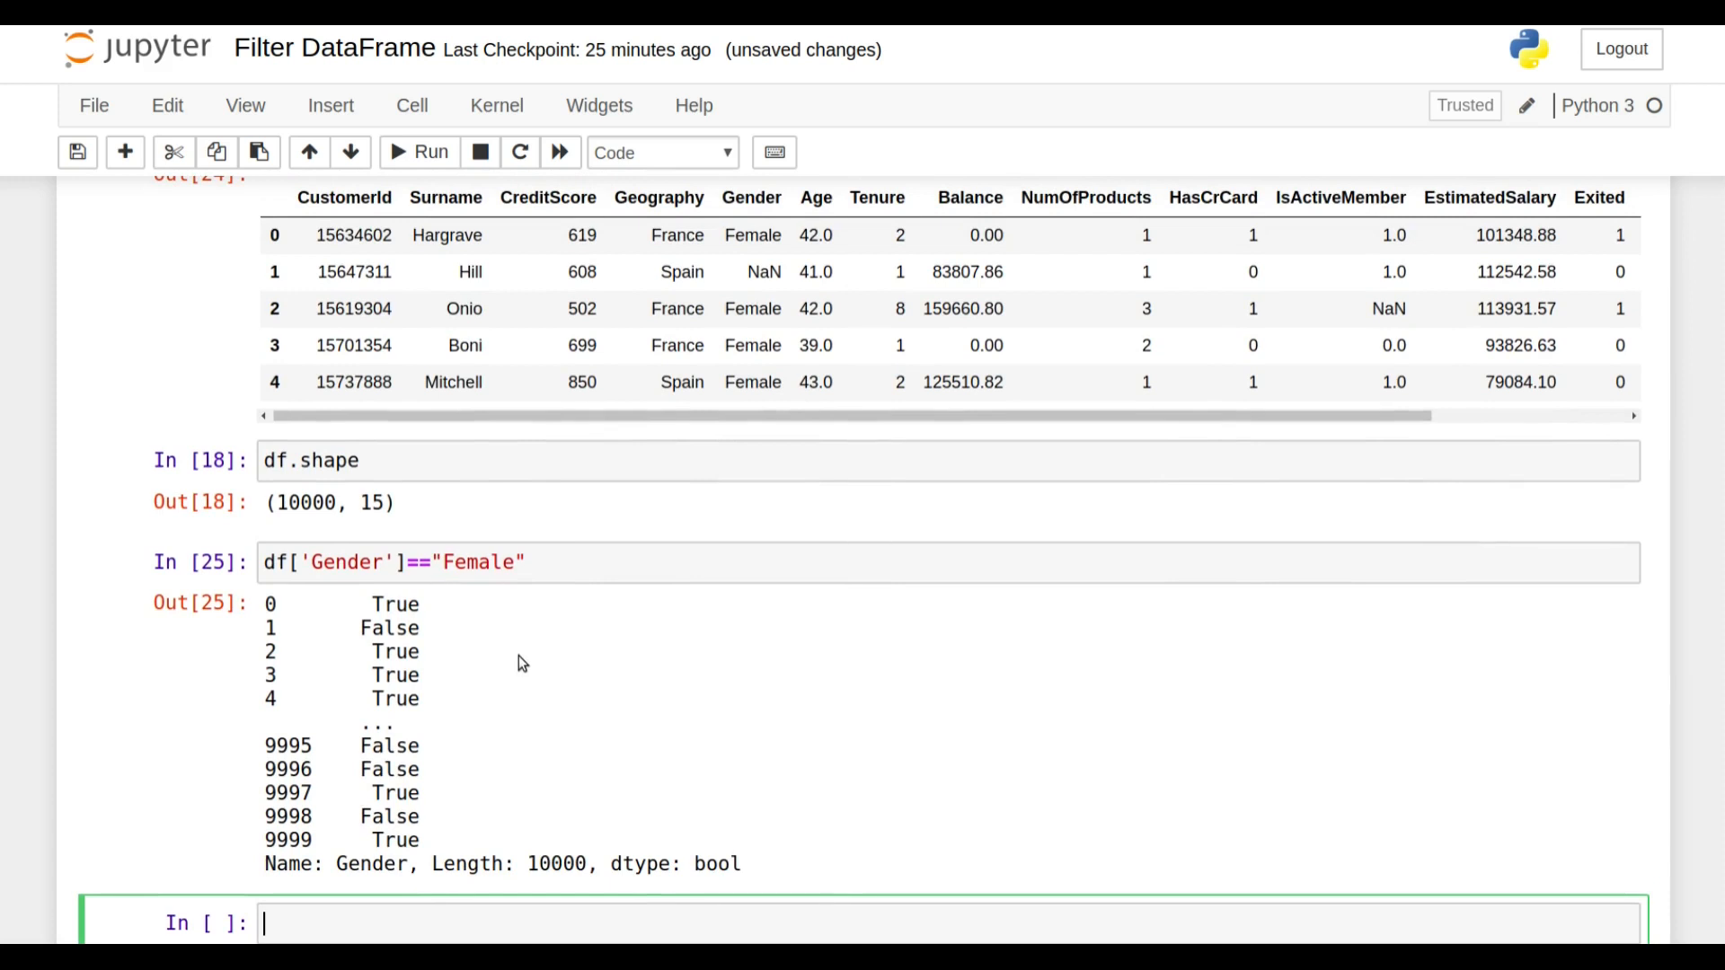
pyautogui.moveTo(489, 704)
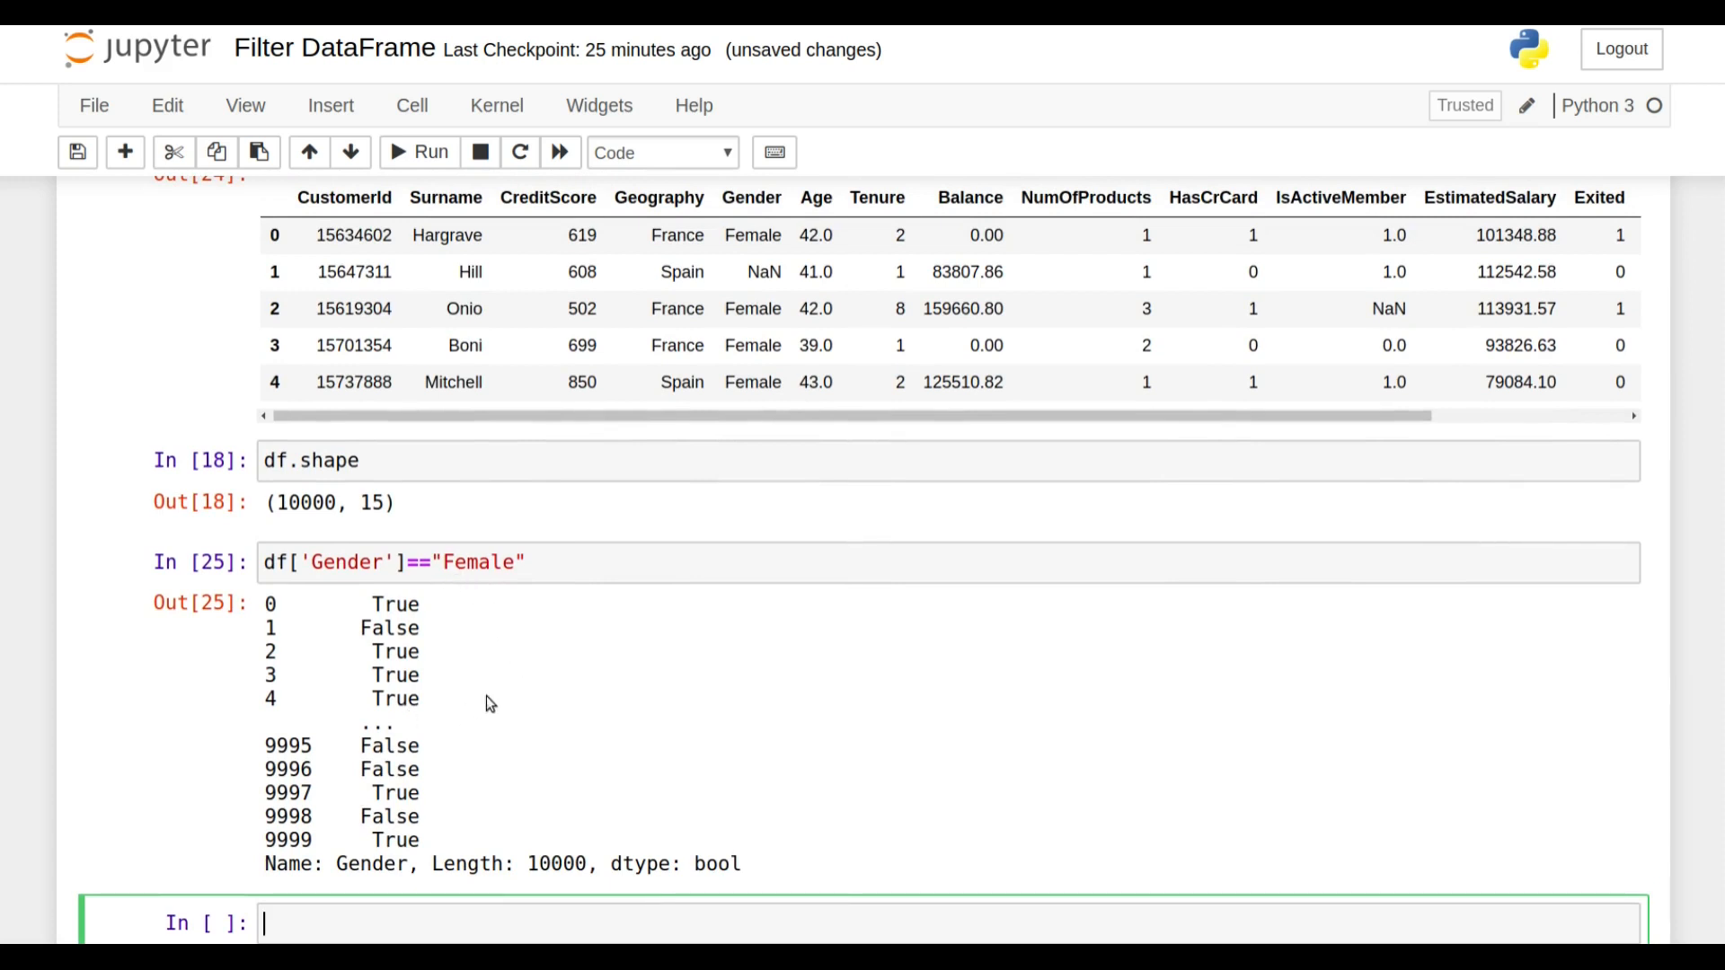
pyautogui.scroll(-3)
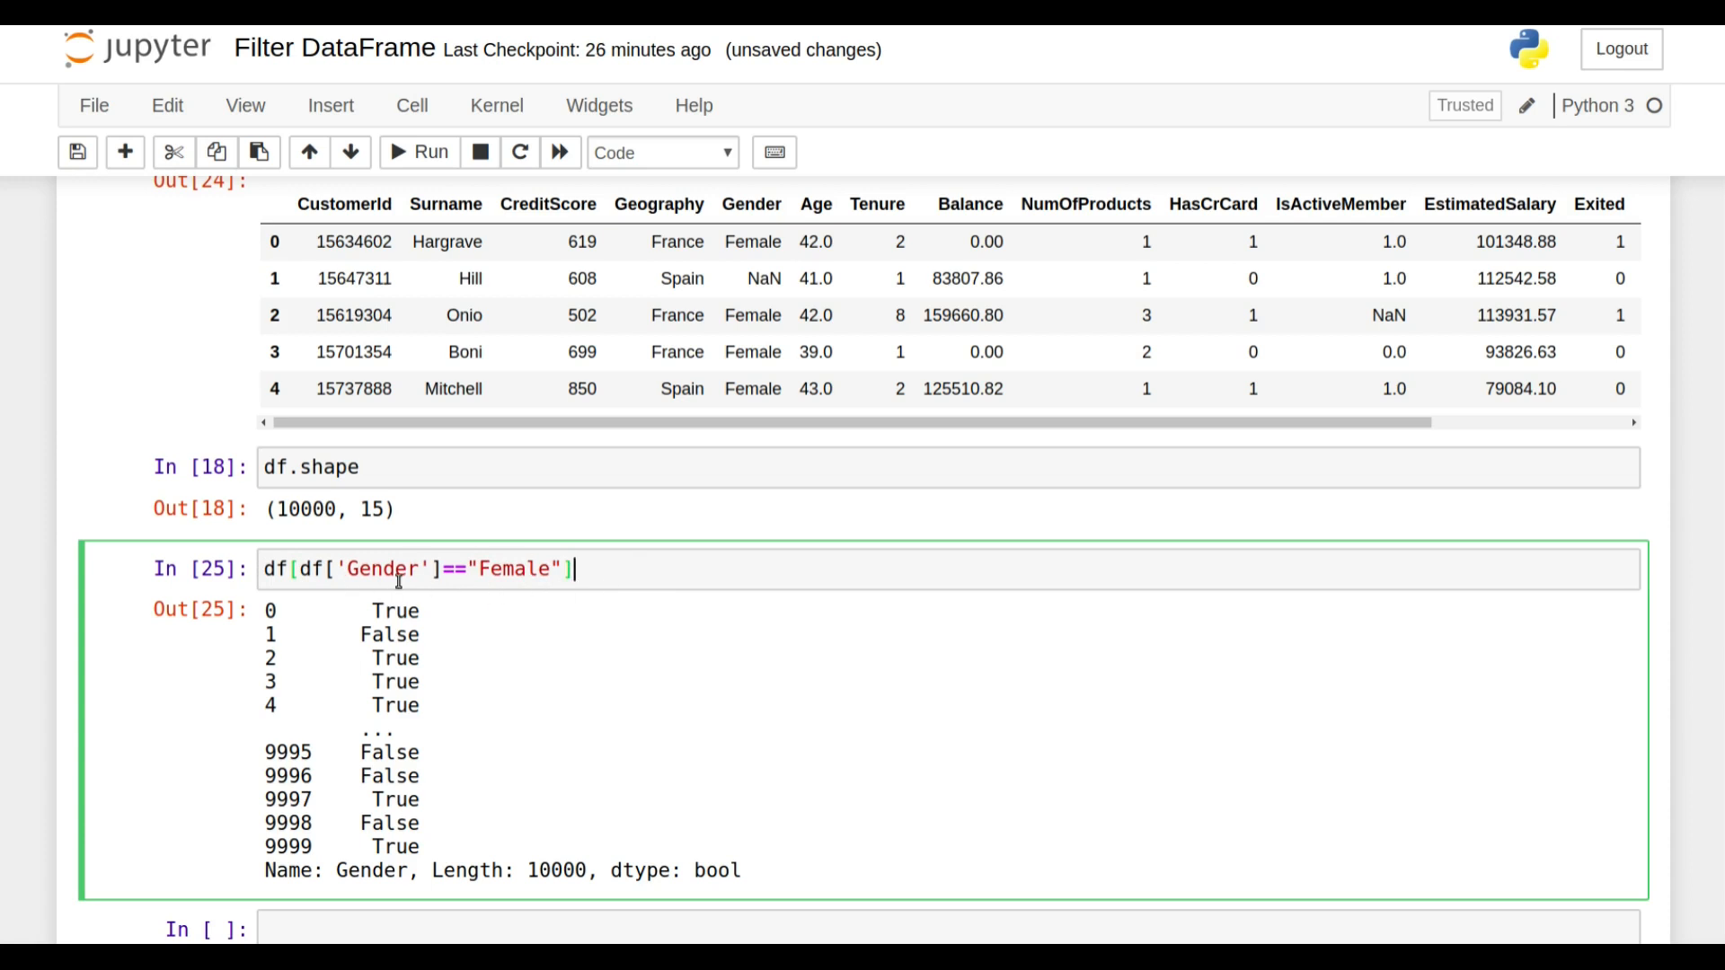
# - Run df[df['Gender']=="Female"] to show the 4542 × 15 table of female customers
pyautogui.click(419, 151)
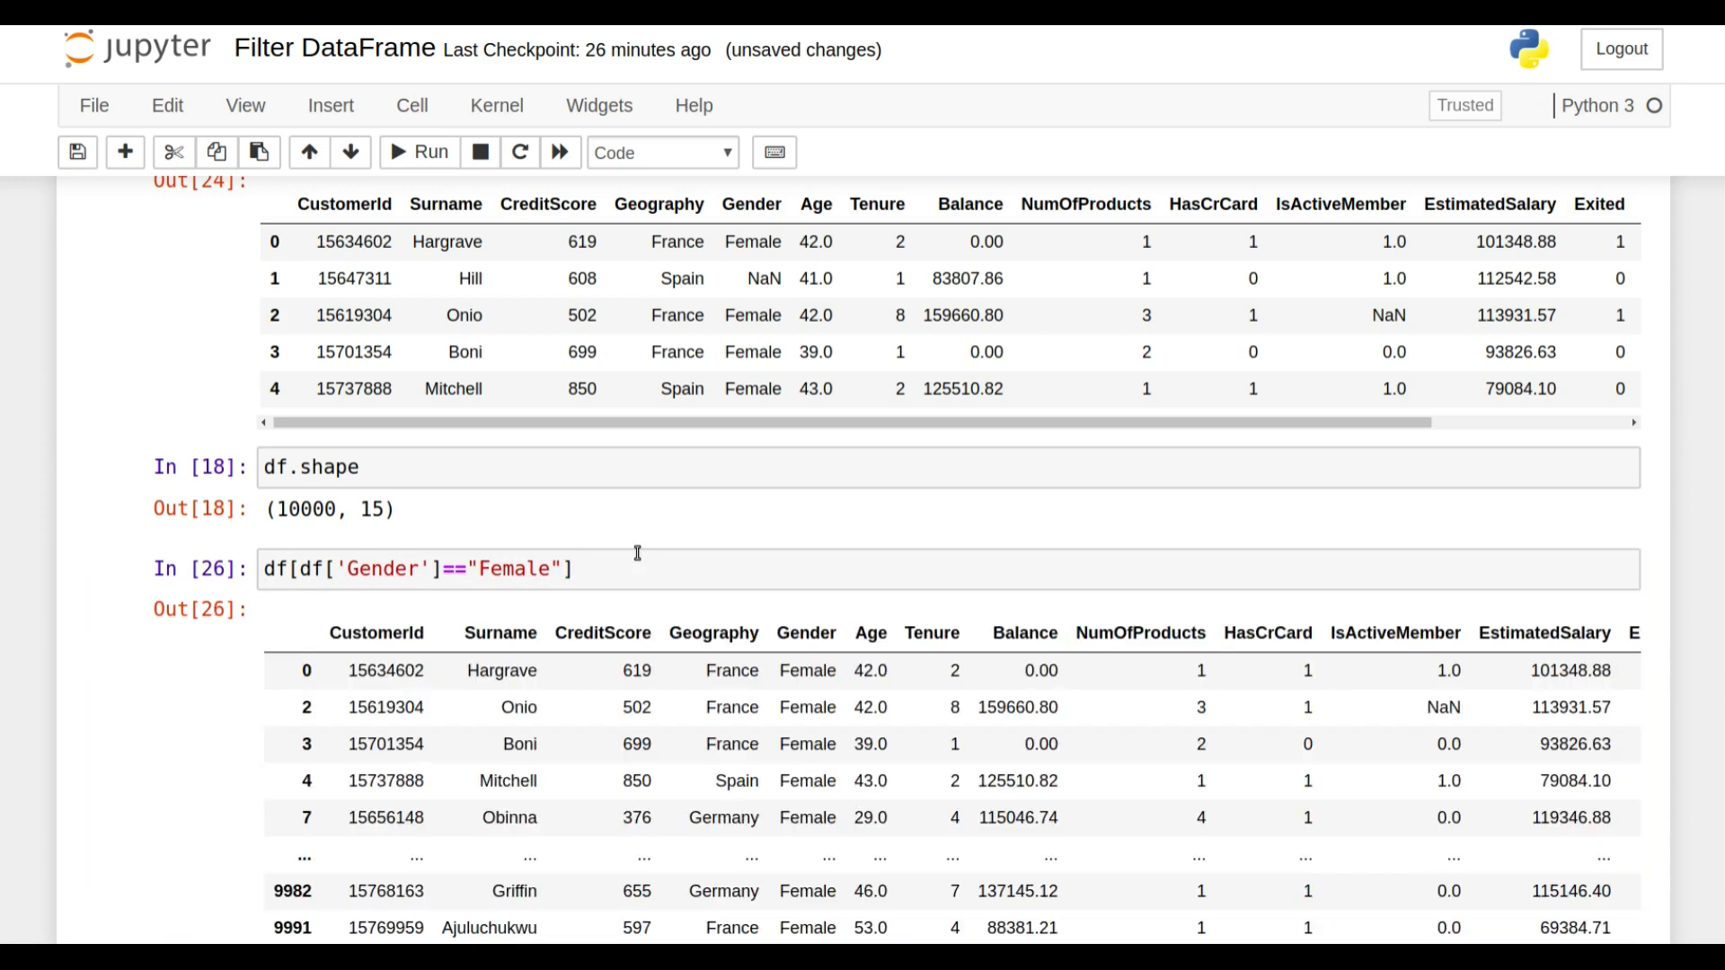
pyautogui.scroll(-3)
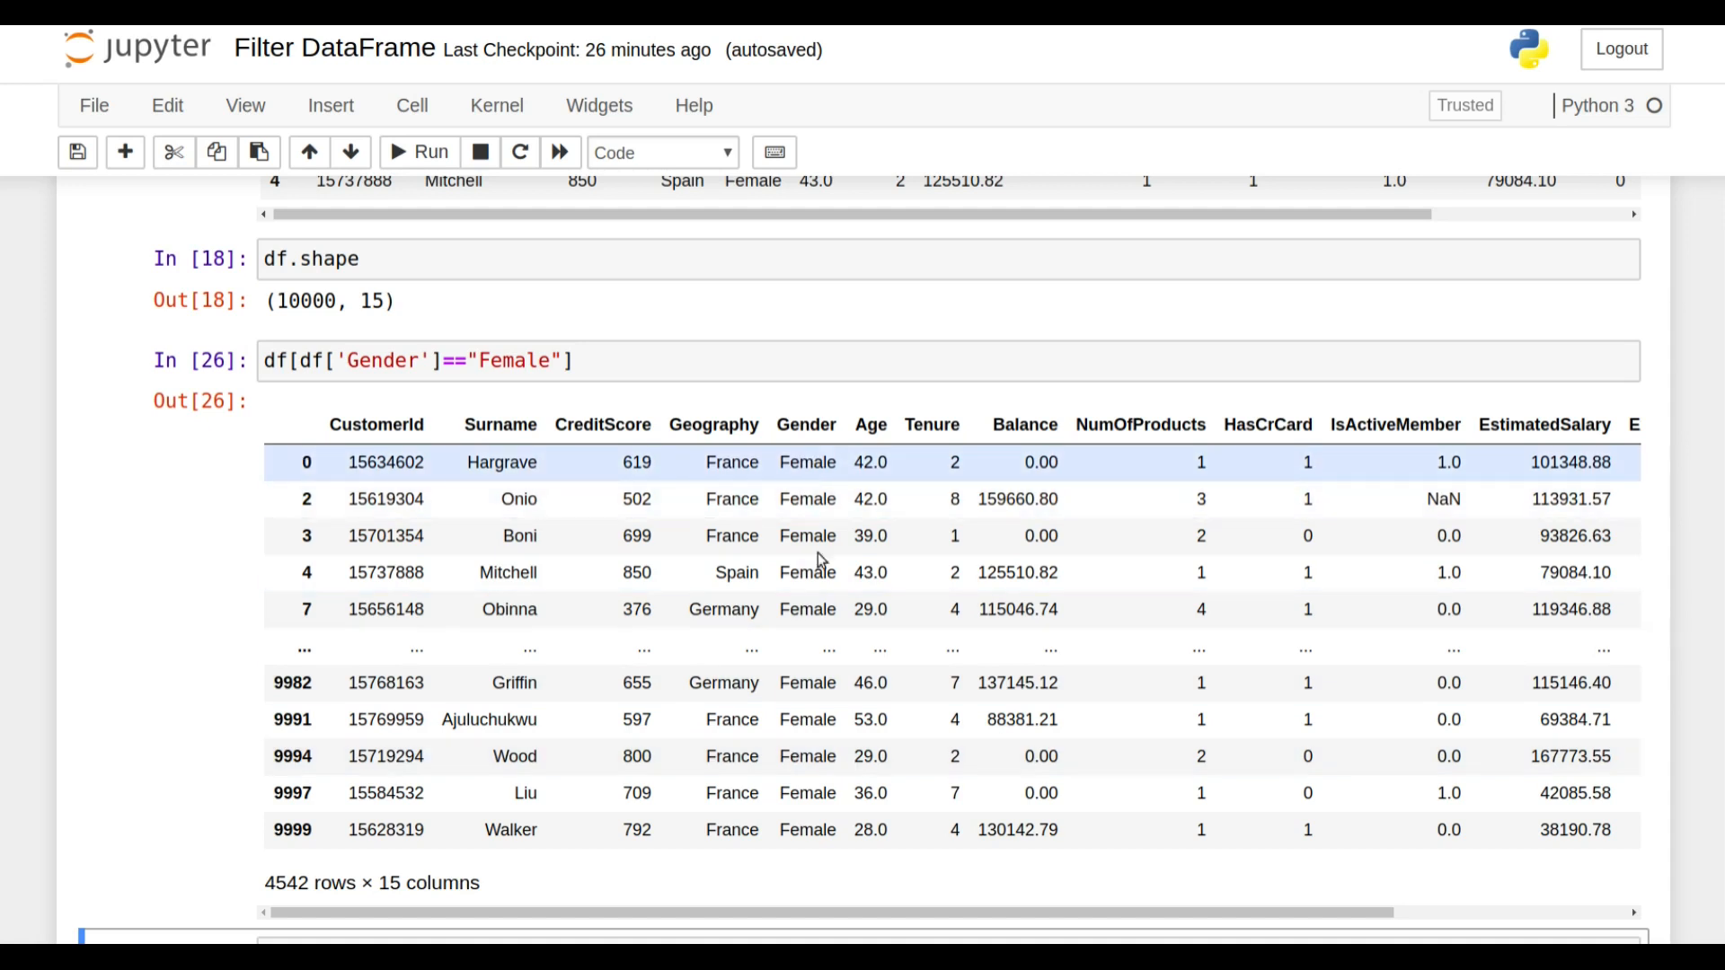
pyautogui.scroll(-3)
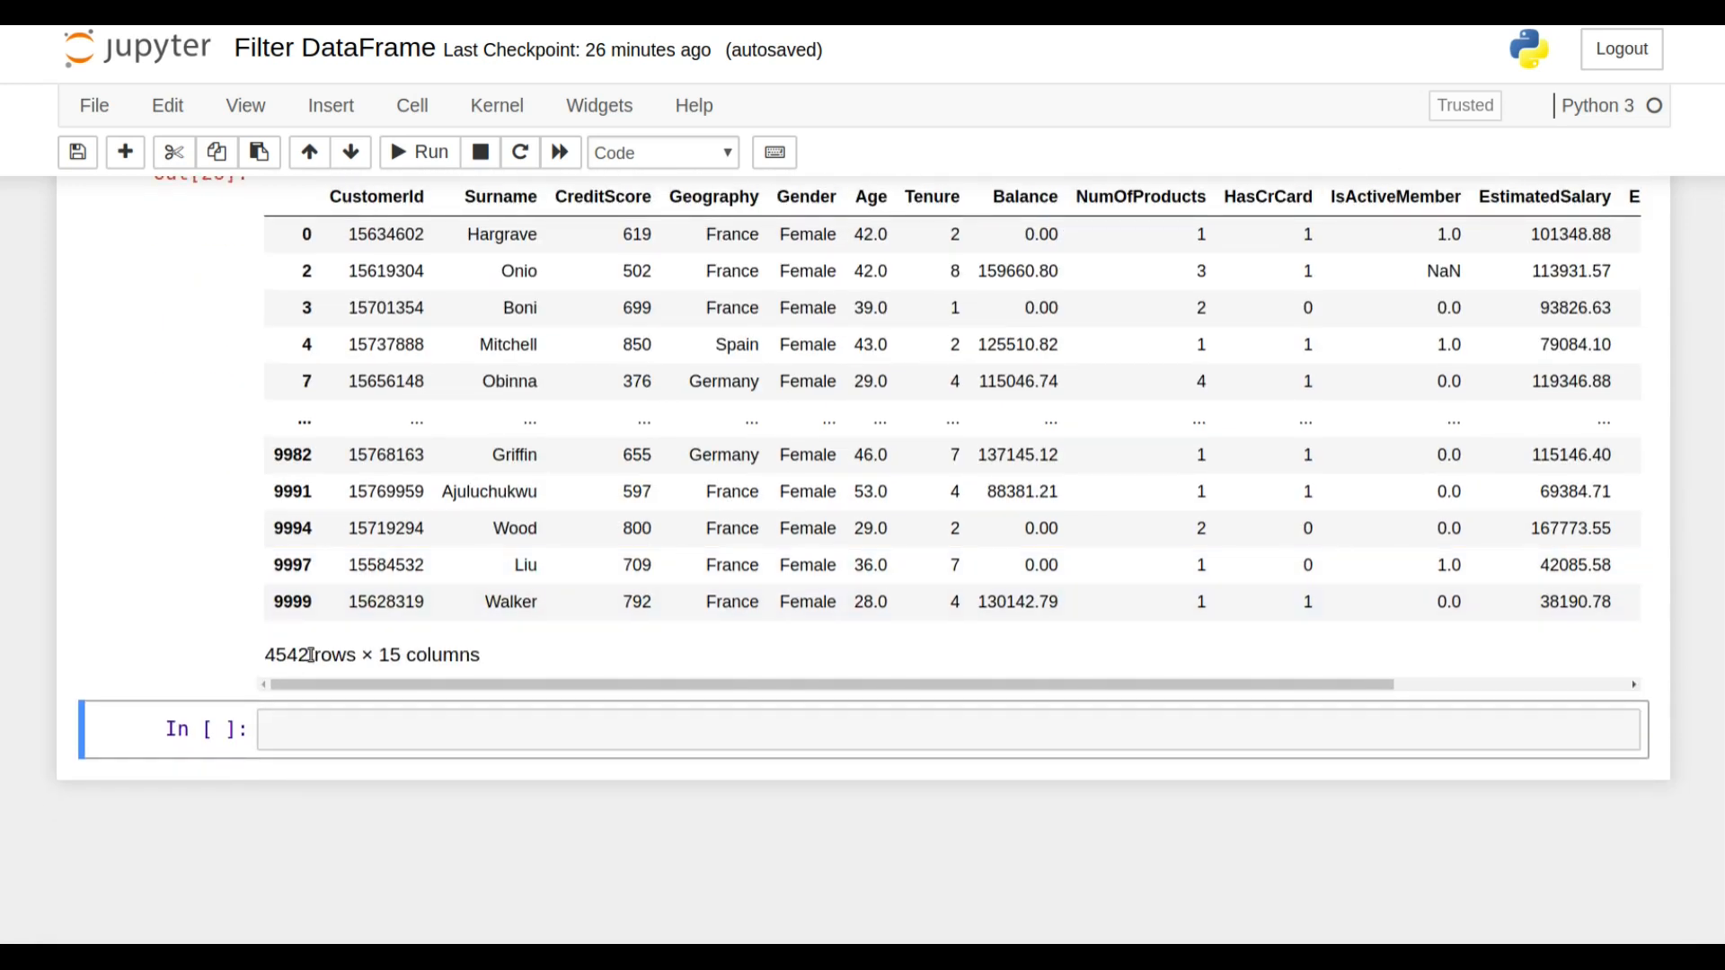
pyautogui.moveTo(713, 668)
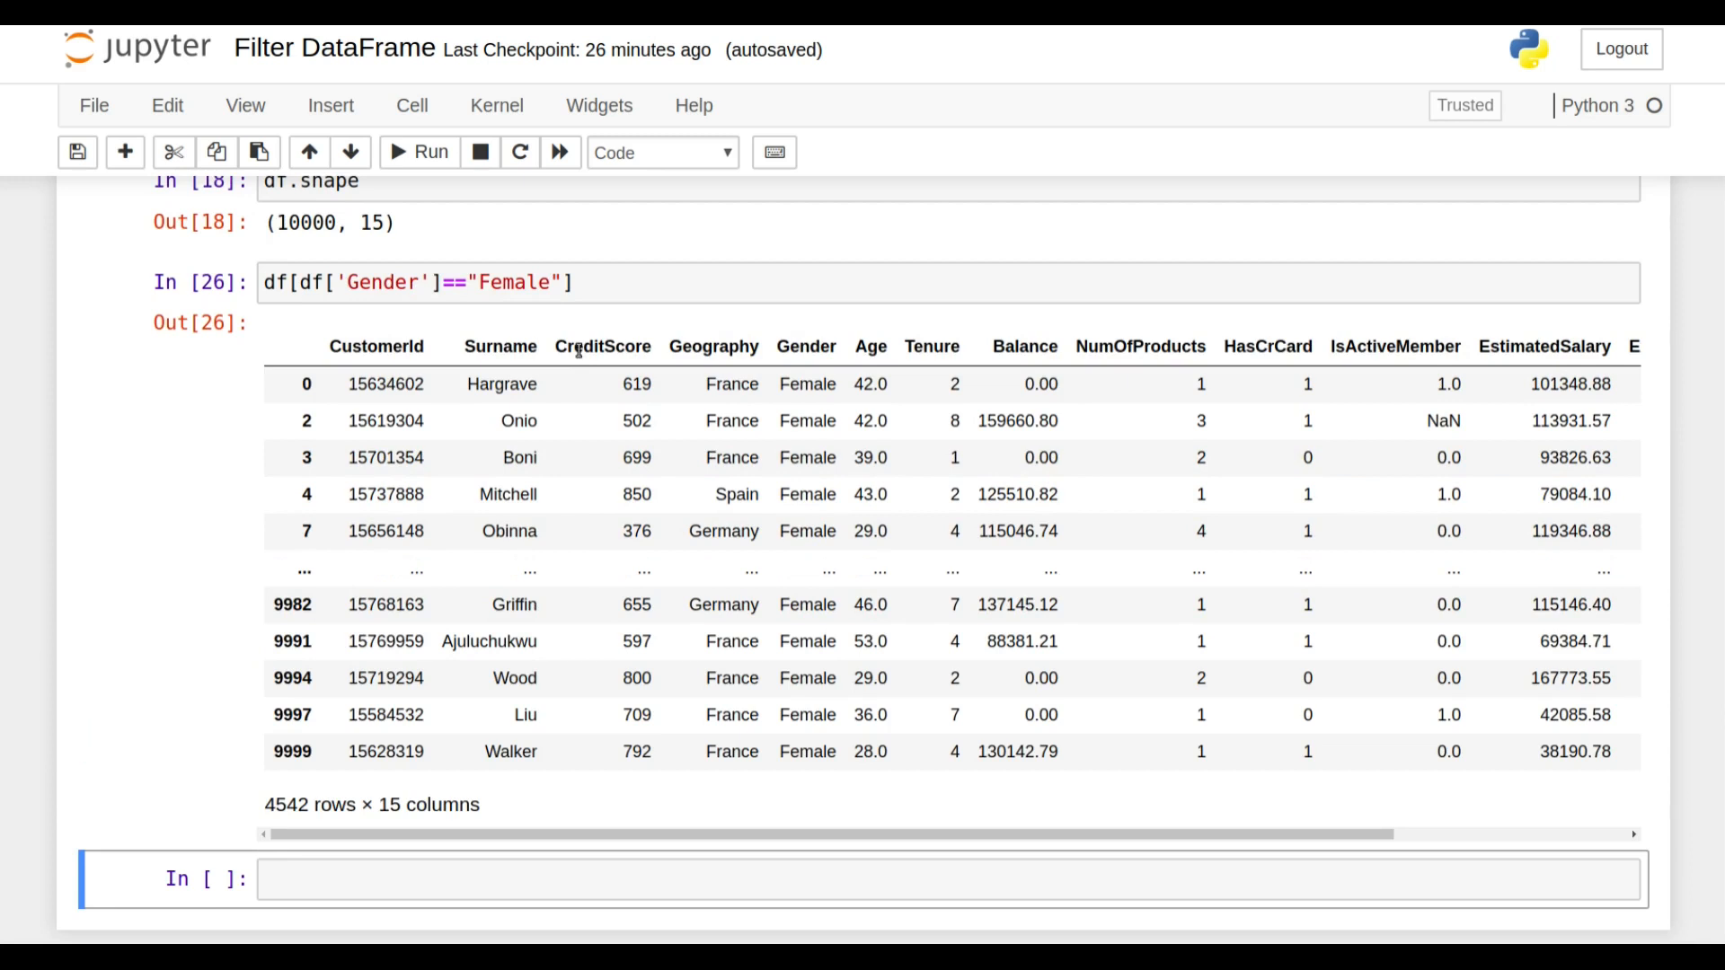
# - Run df[df['CreditScore']>800] for 645 rows, then begin a mask variable in the next cell
pyautogui.click(384, 282)
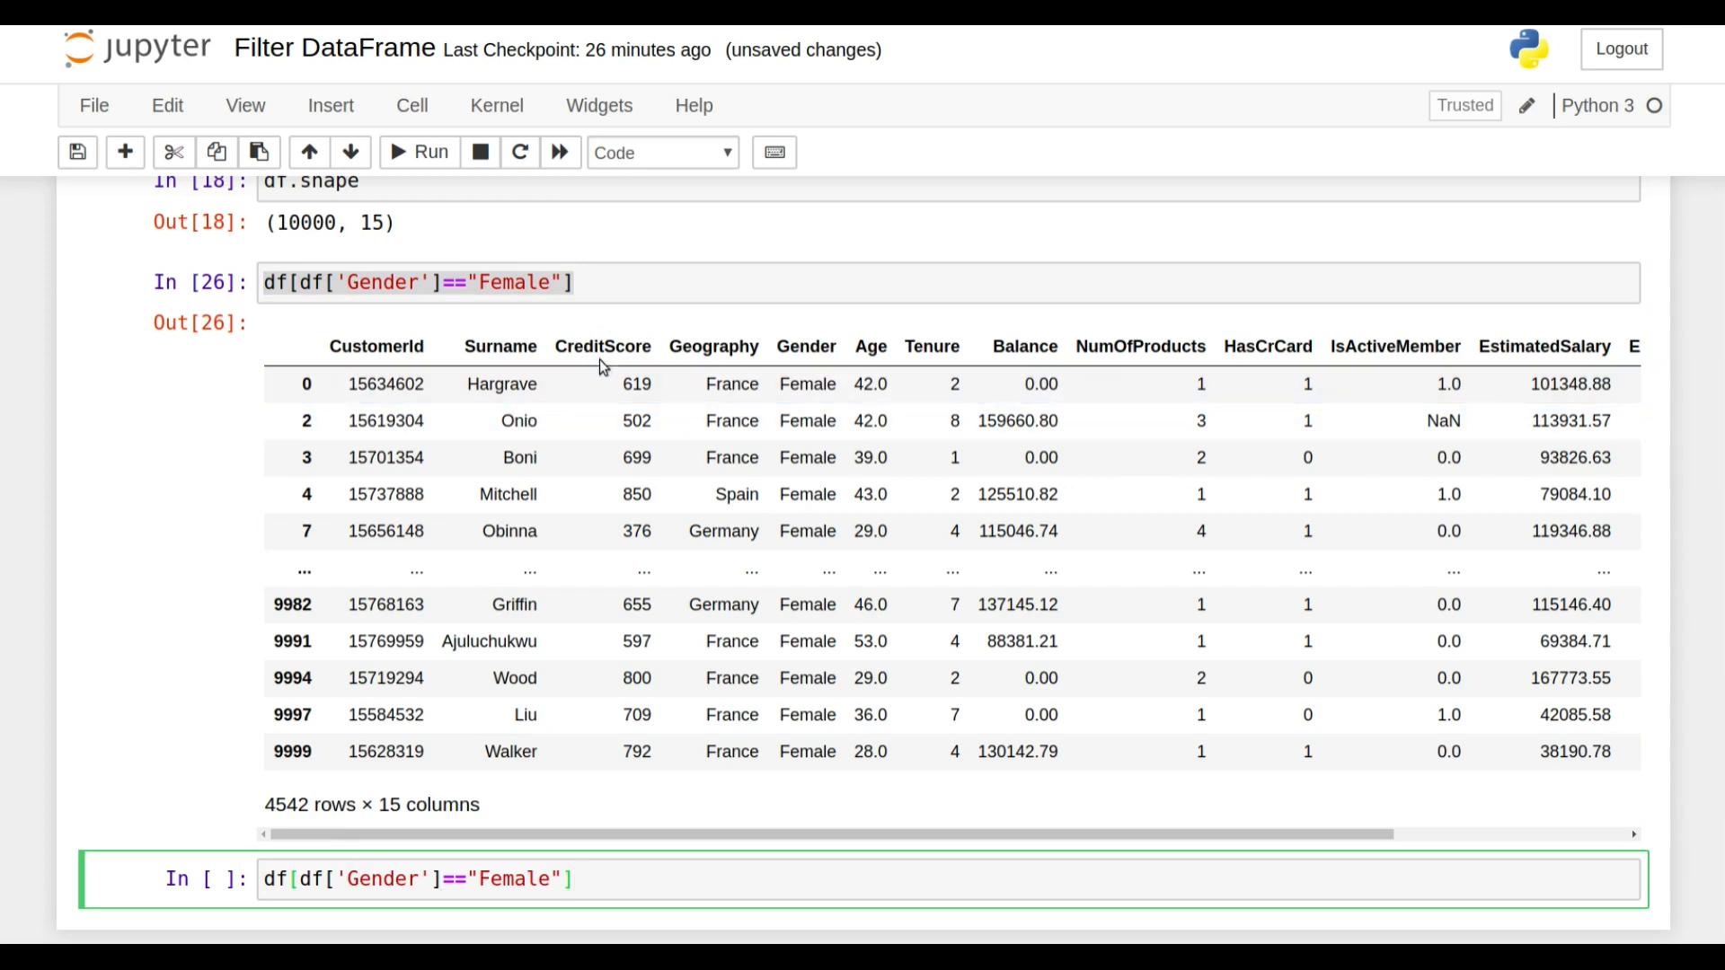
pyautogui.doubleClick(602, 347)
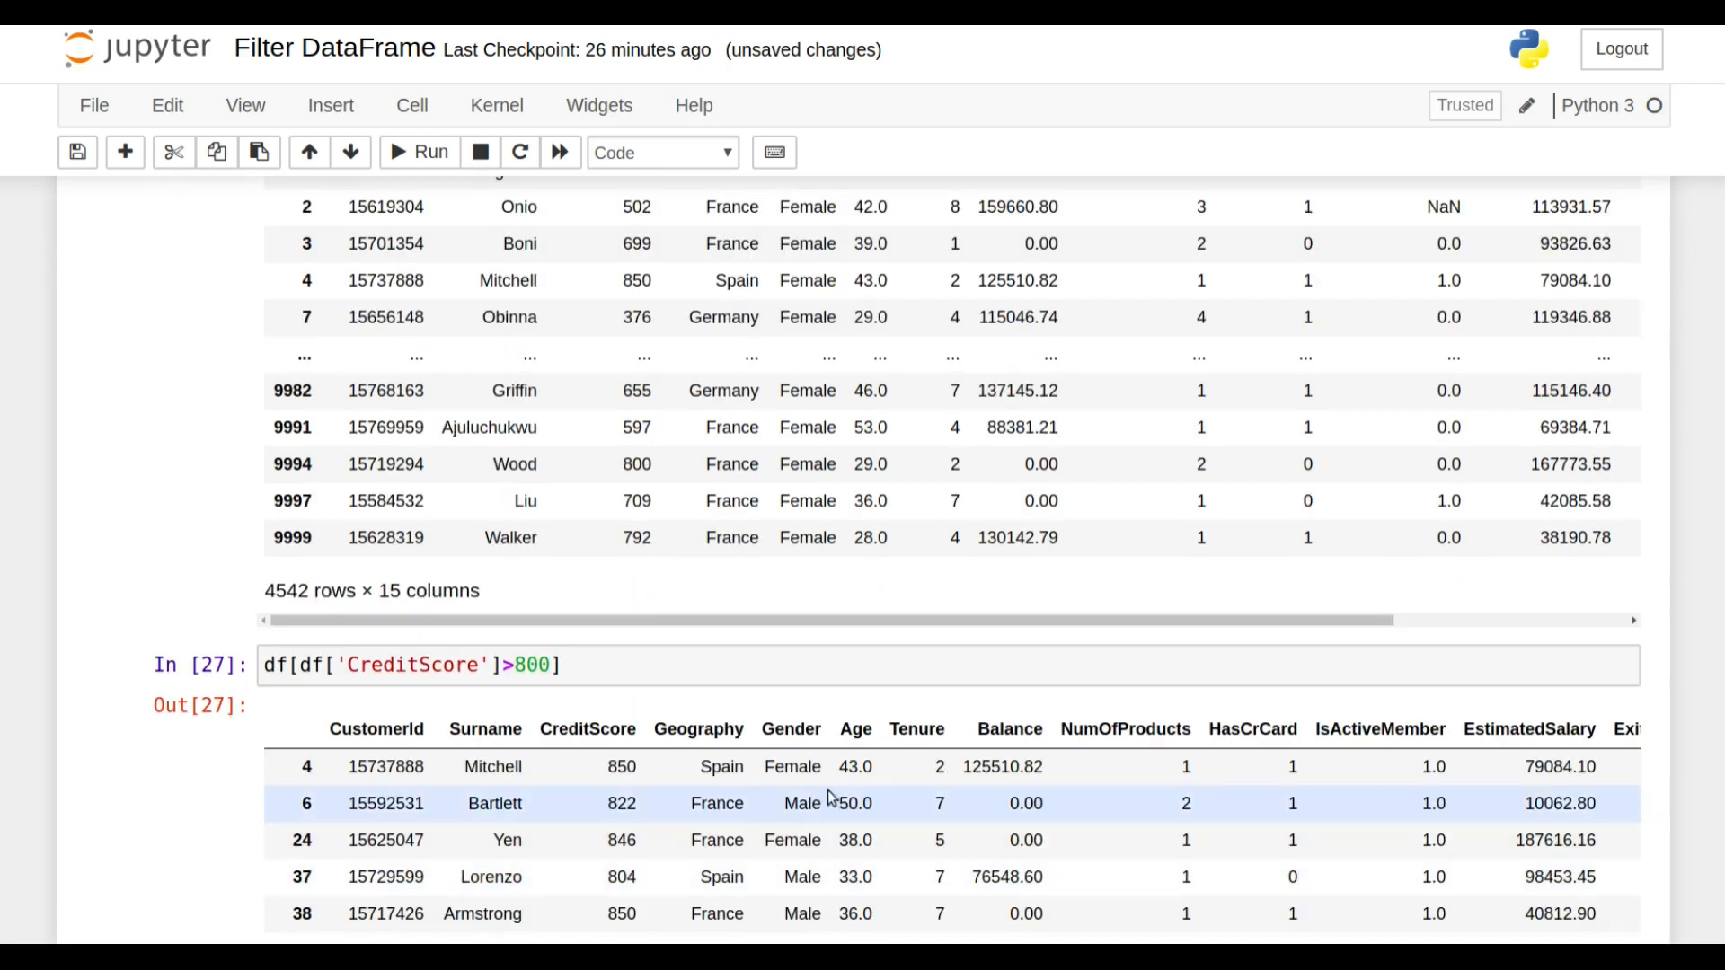
pyautogui.scroll(-3)
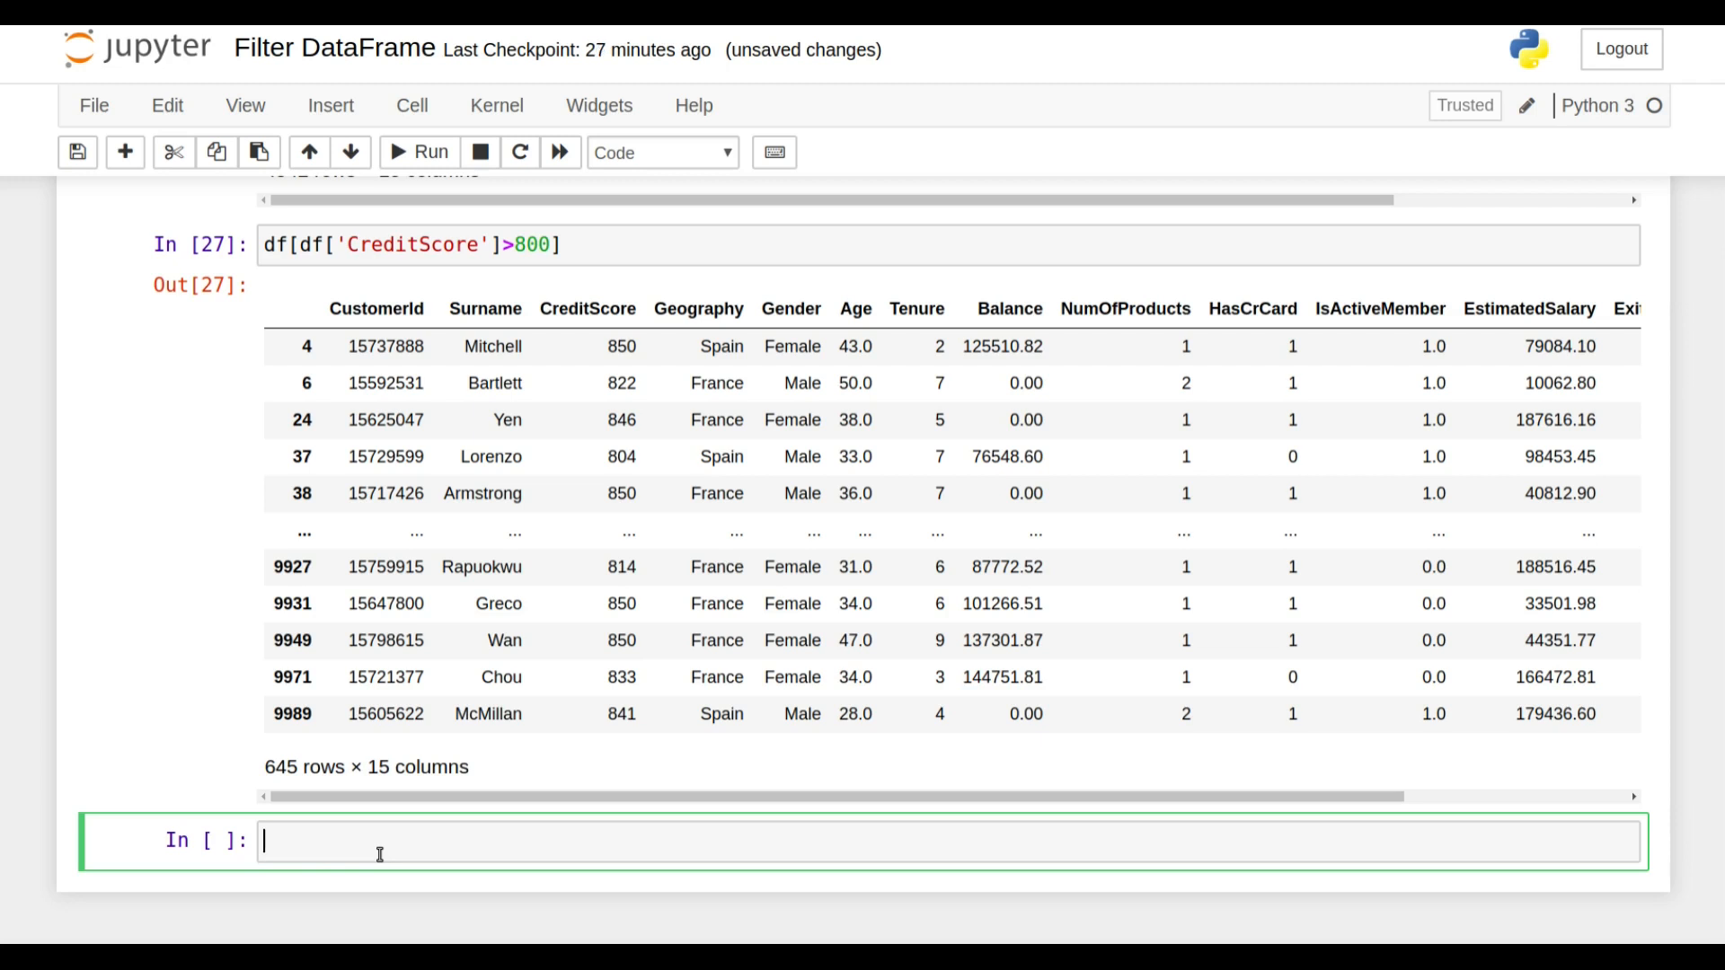
pyautogui.click(384, 345)
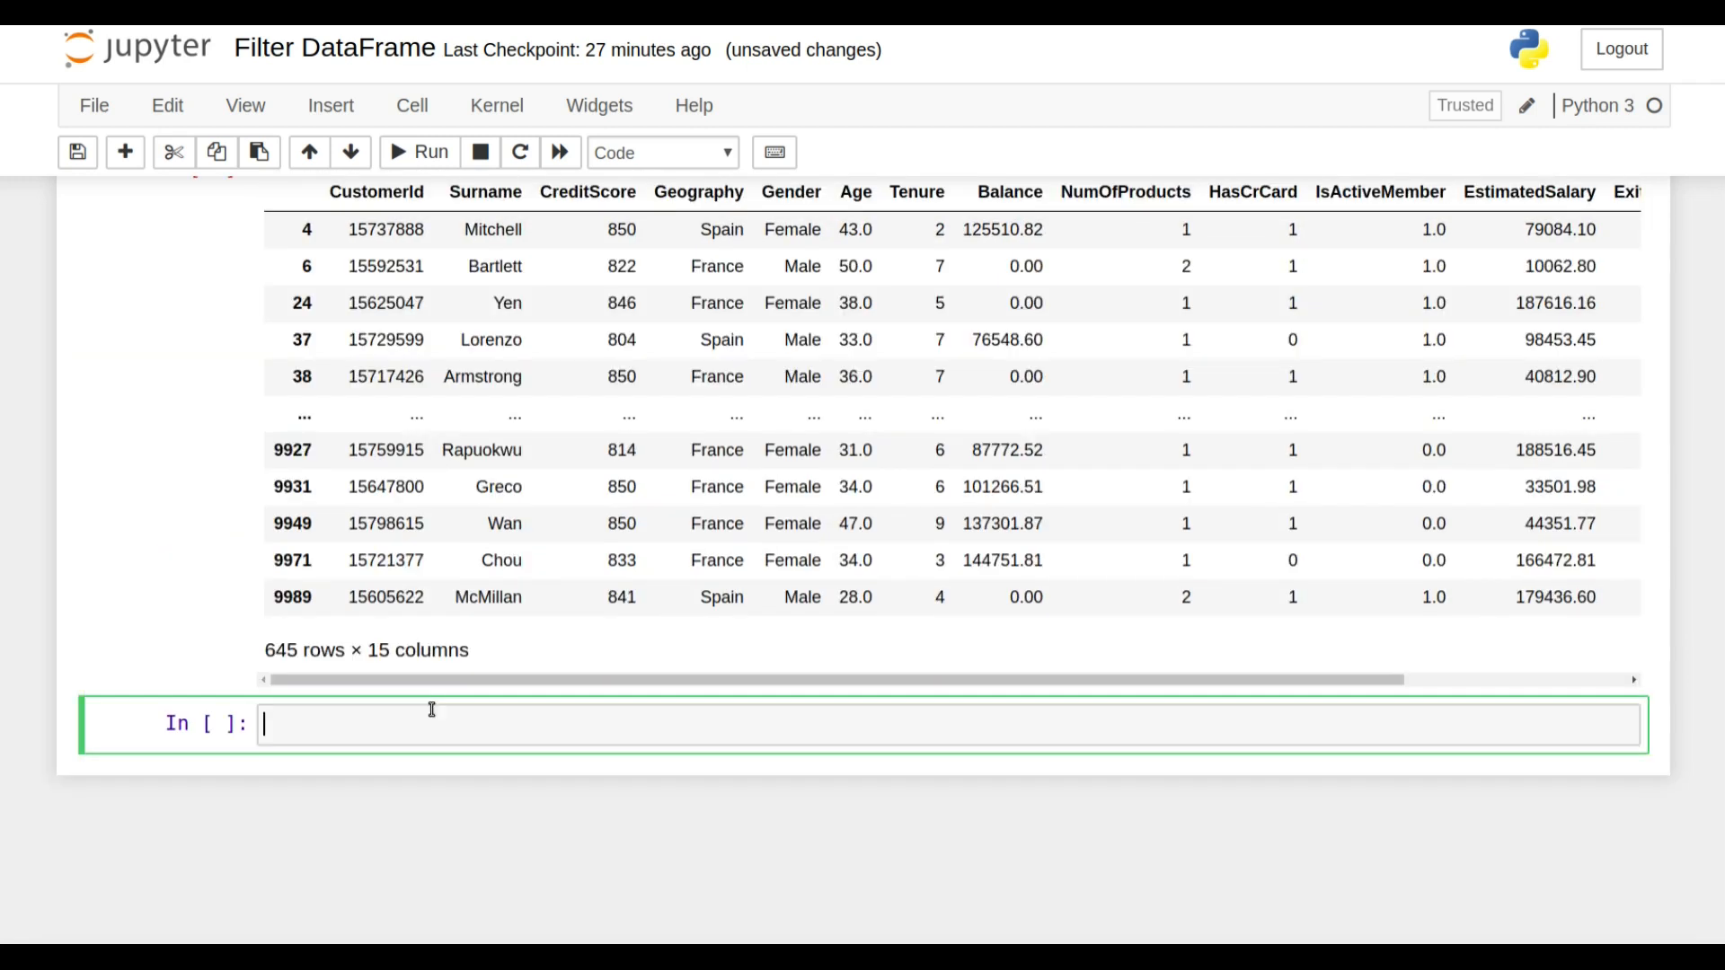
pyautogui.write('mas')
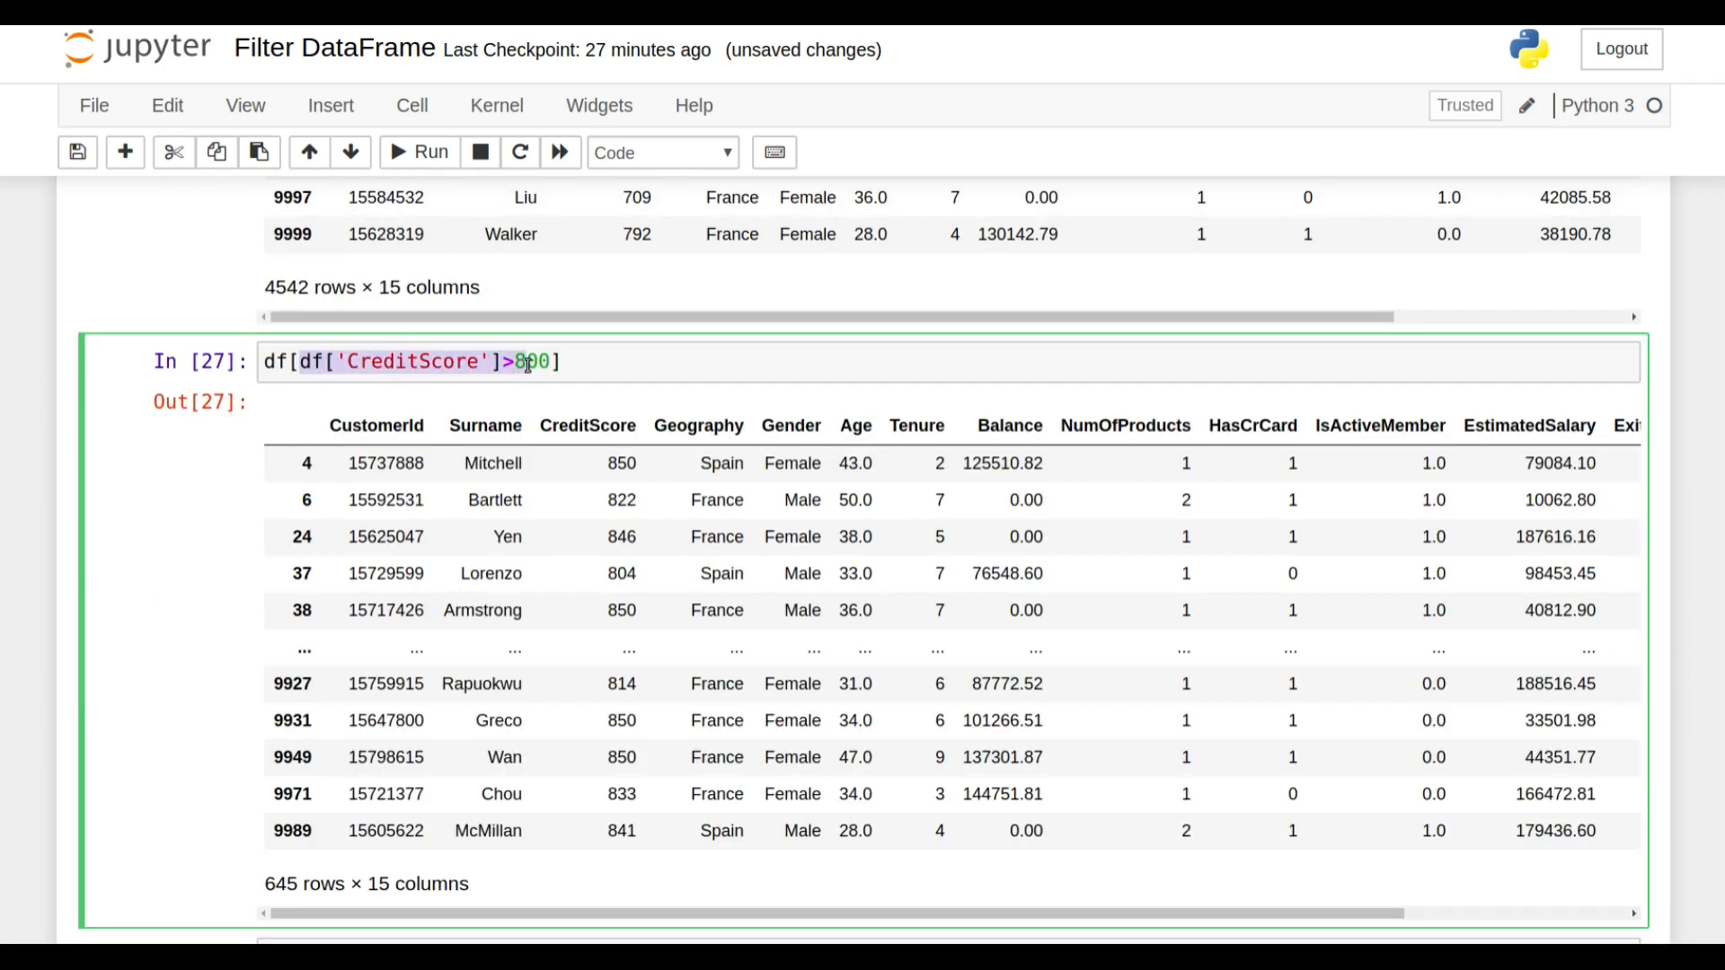
# - Define mask=df['Gender']=="Female" and mask1=df['CreditScore']>800
pyautogui.scroll(-3)
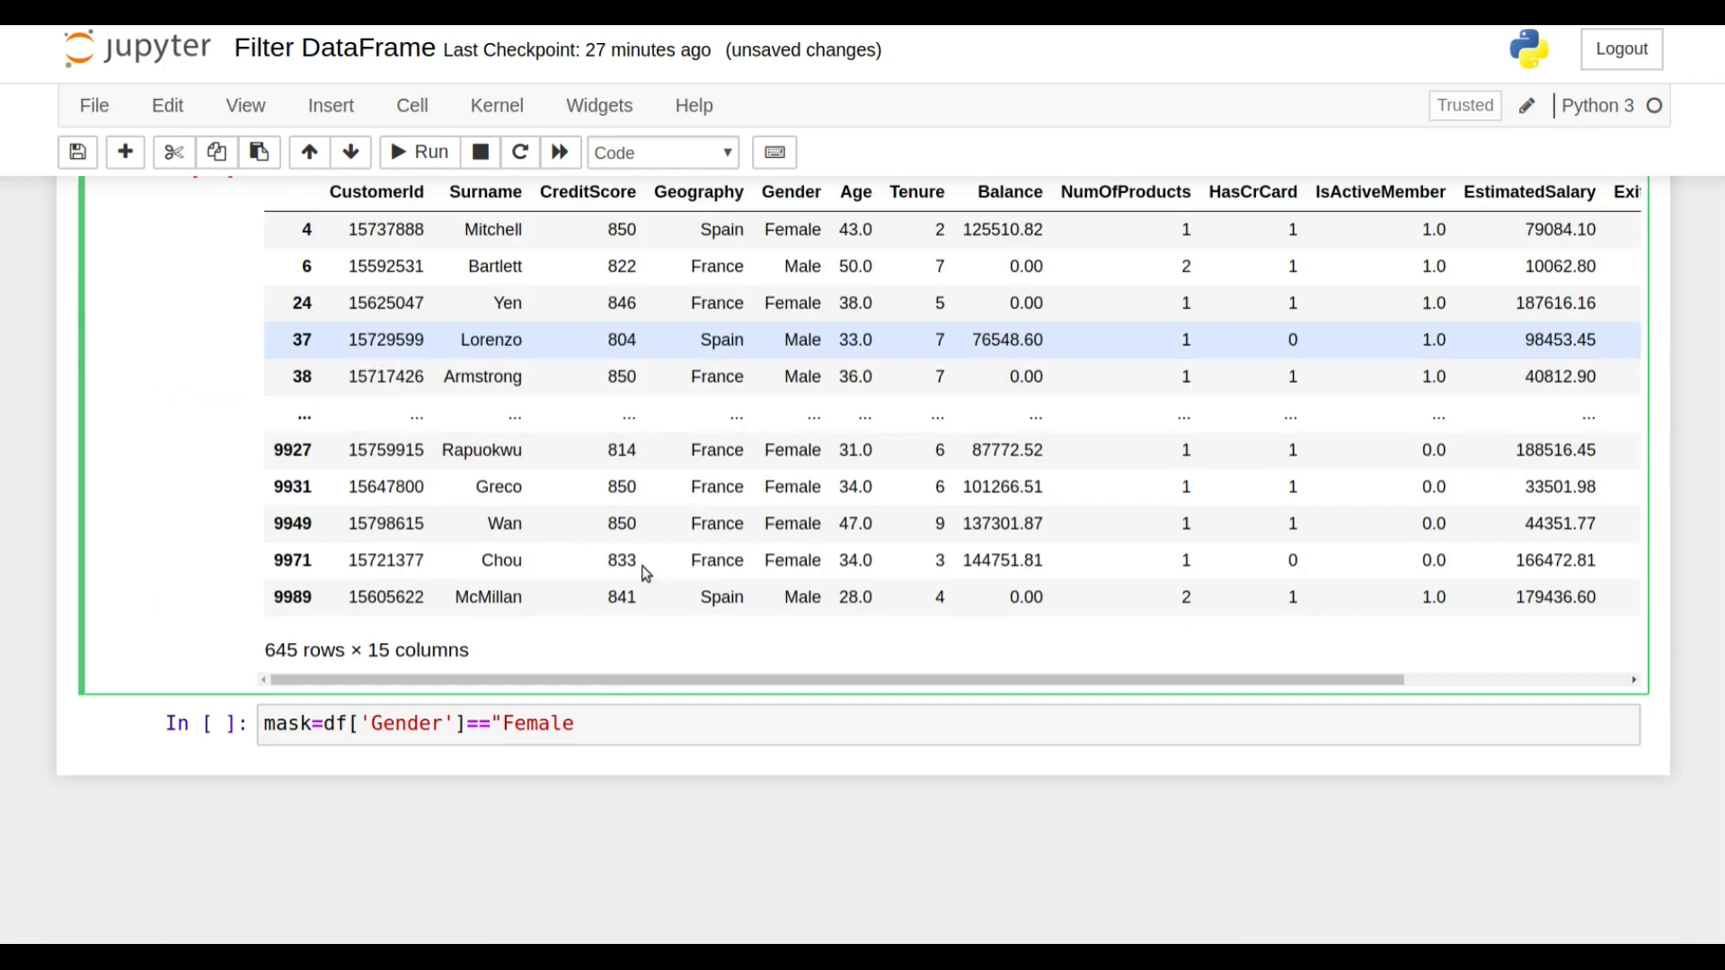
pyautogui.write('m')
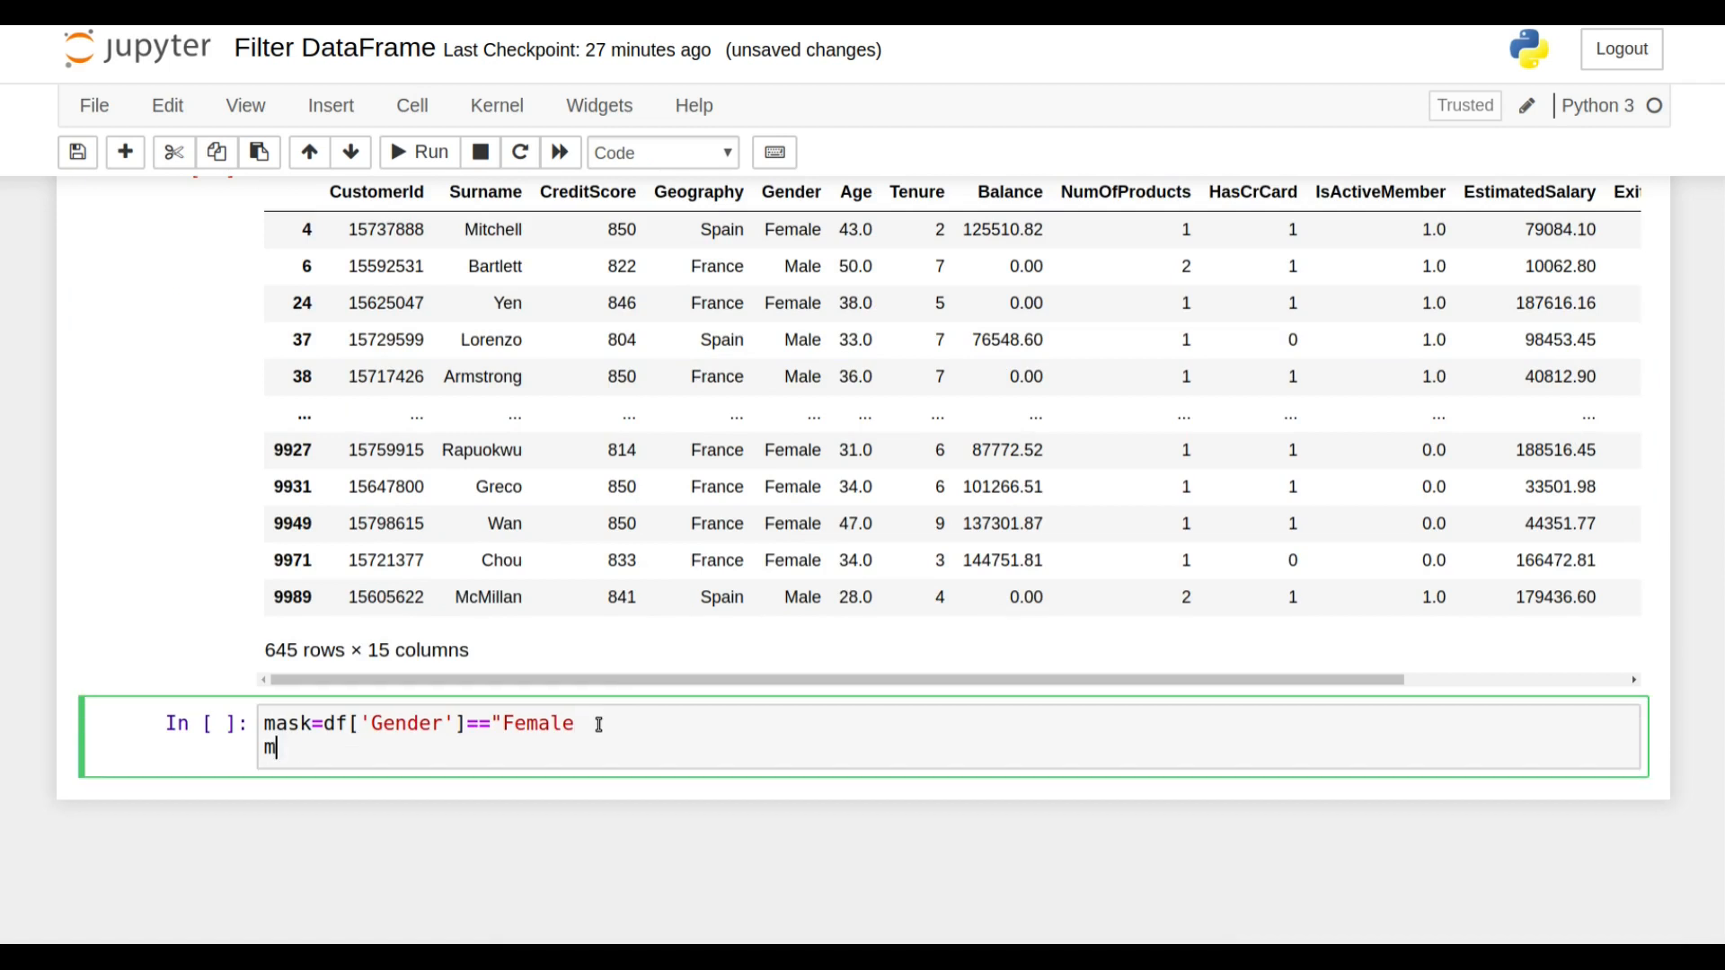
pyautogui.write("mask1=df['CreditScore']>800")
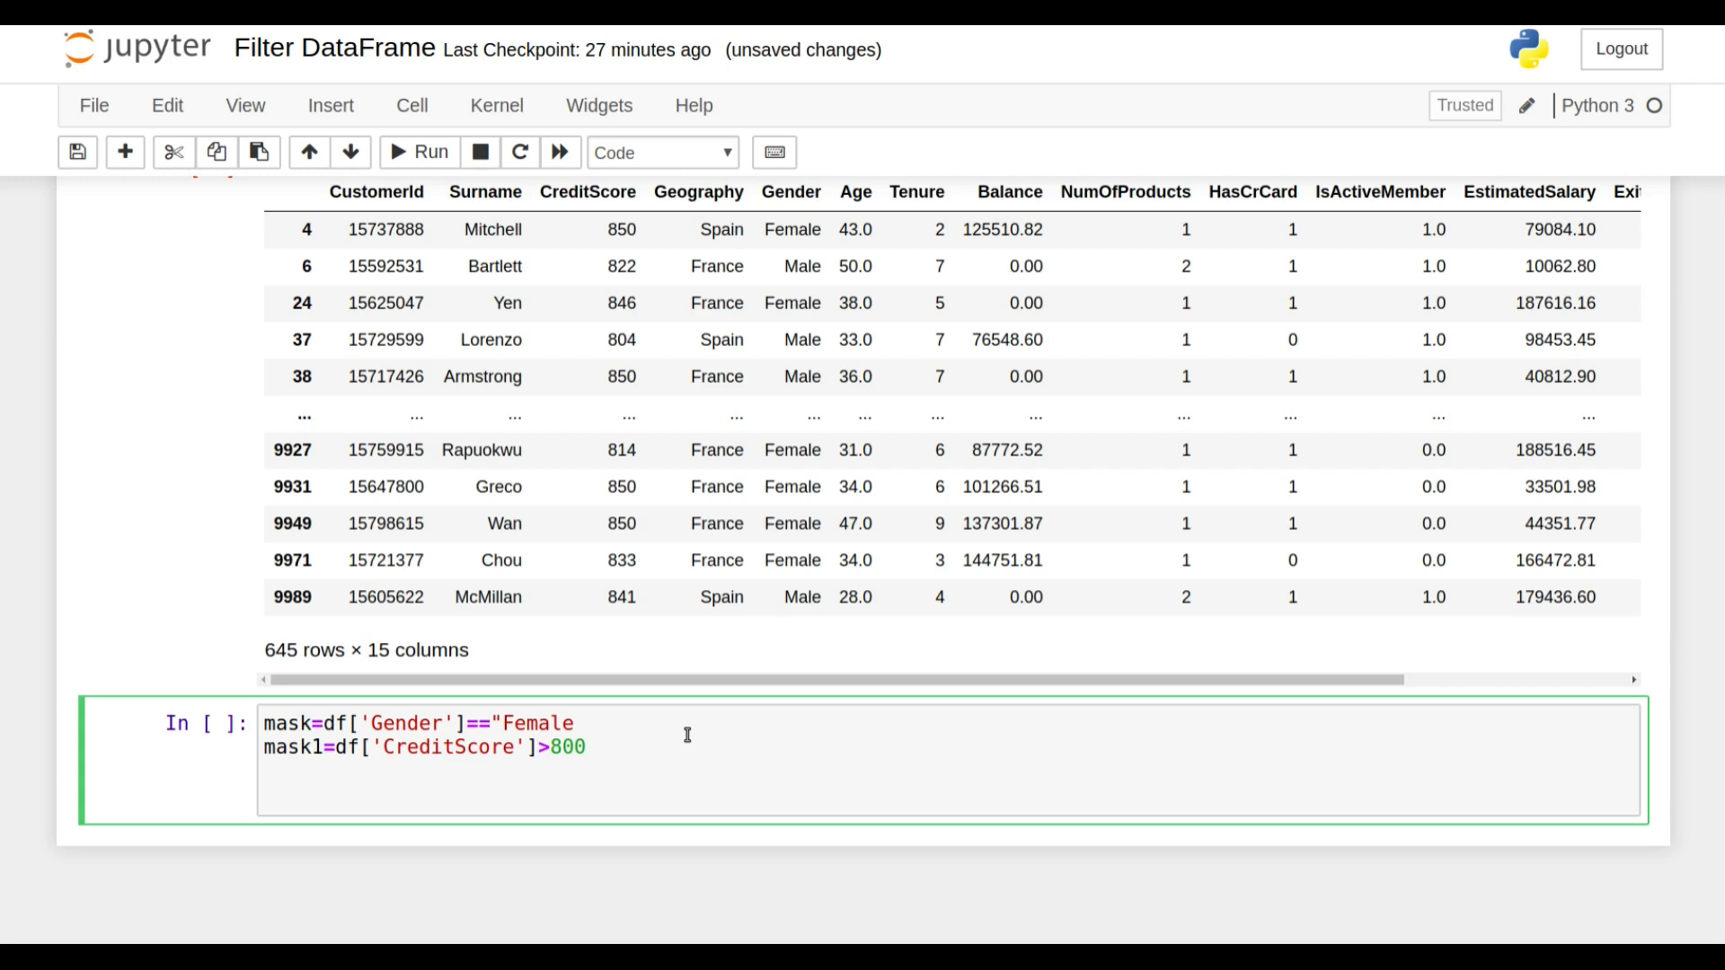
pyautogui.press('Enter')
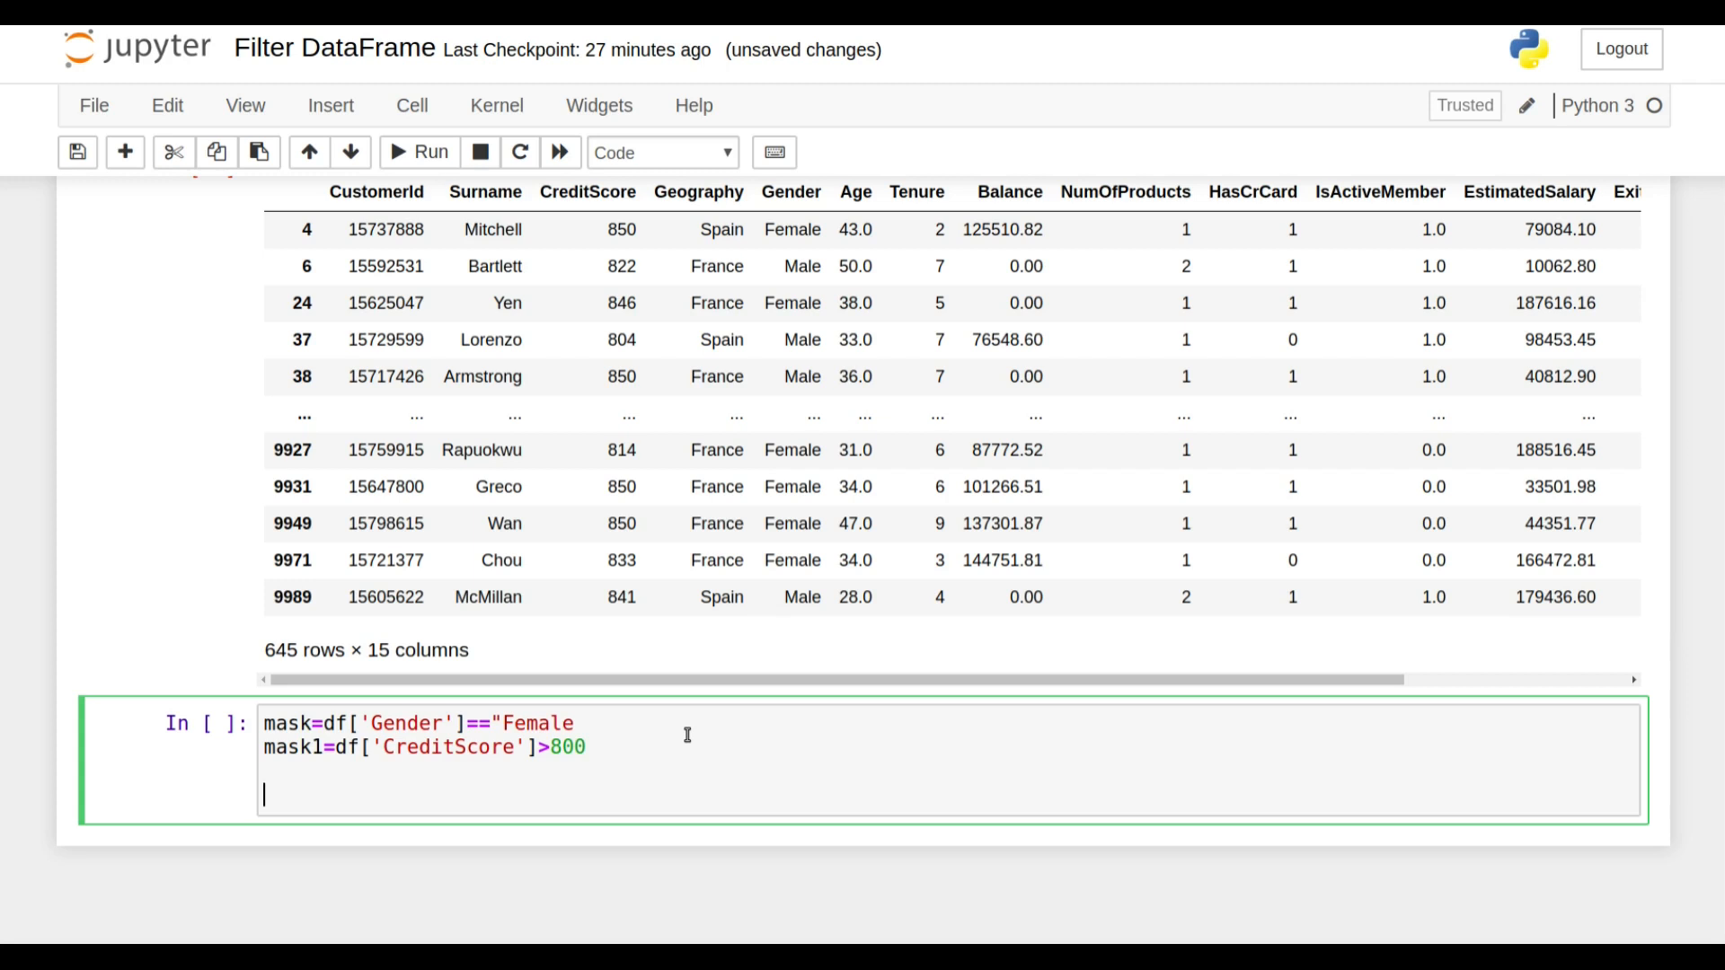
# - Filter with df[mask & mask1] to get 288 female customers with CreditScore above 800
pyautogui.write('df')
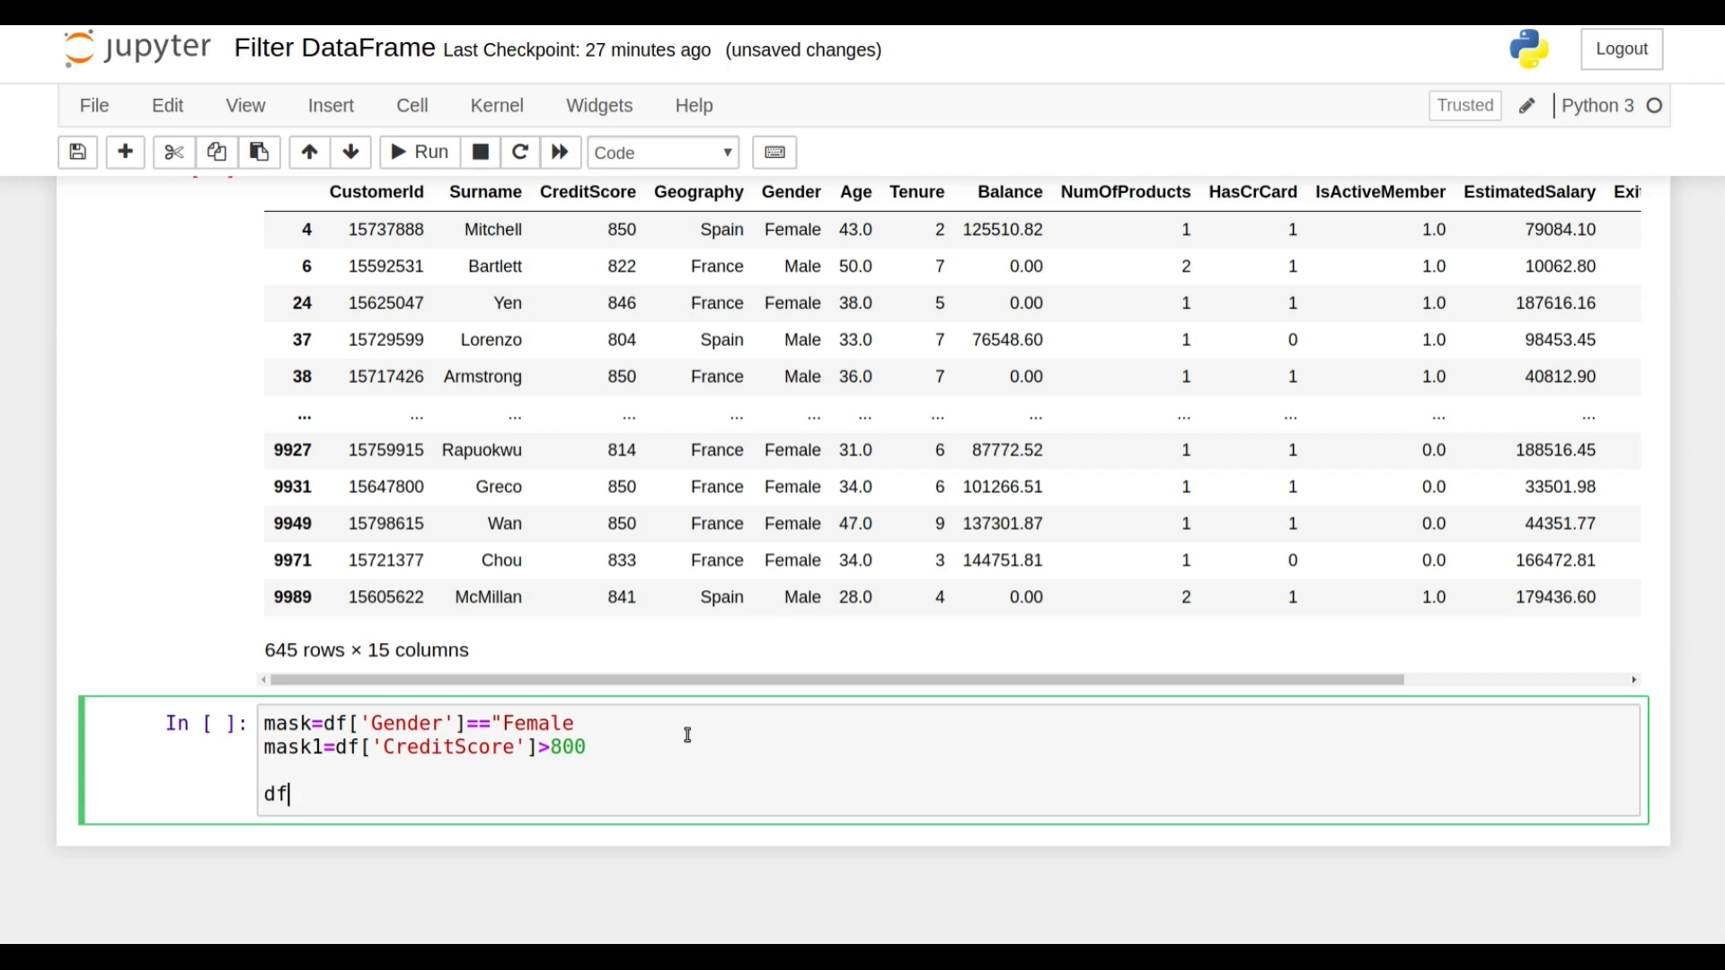
pyautogui.write('[')
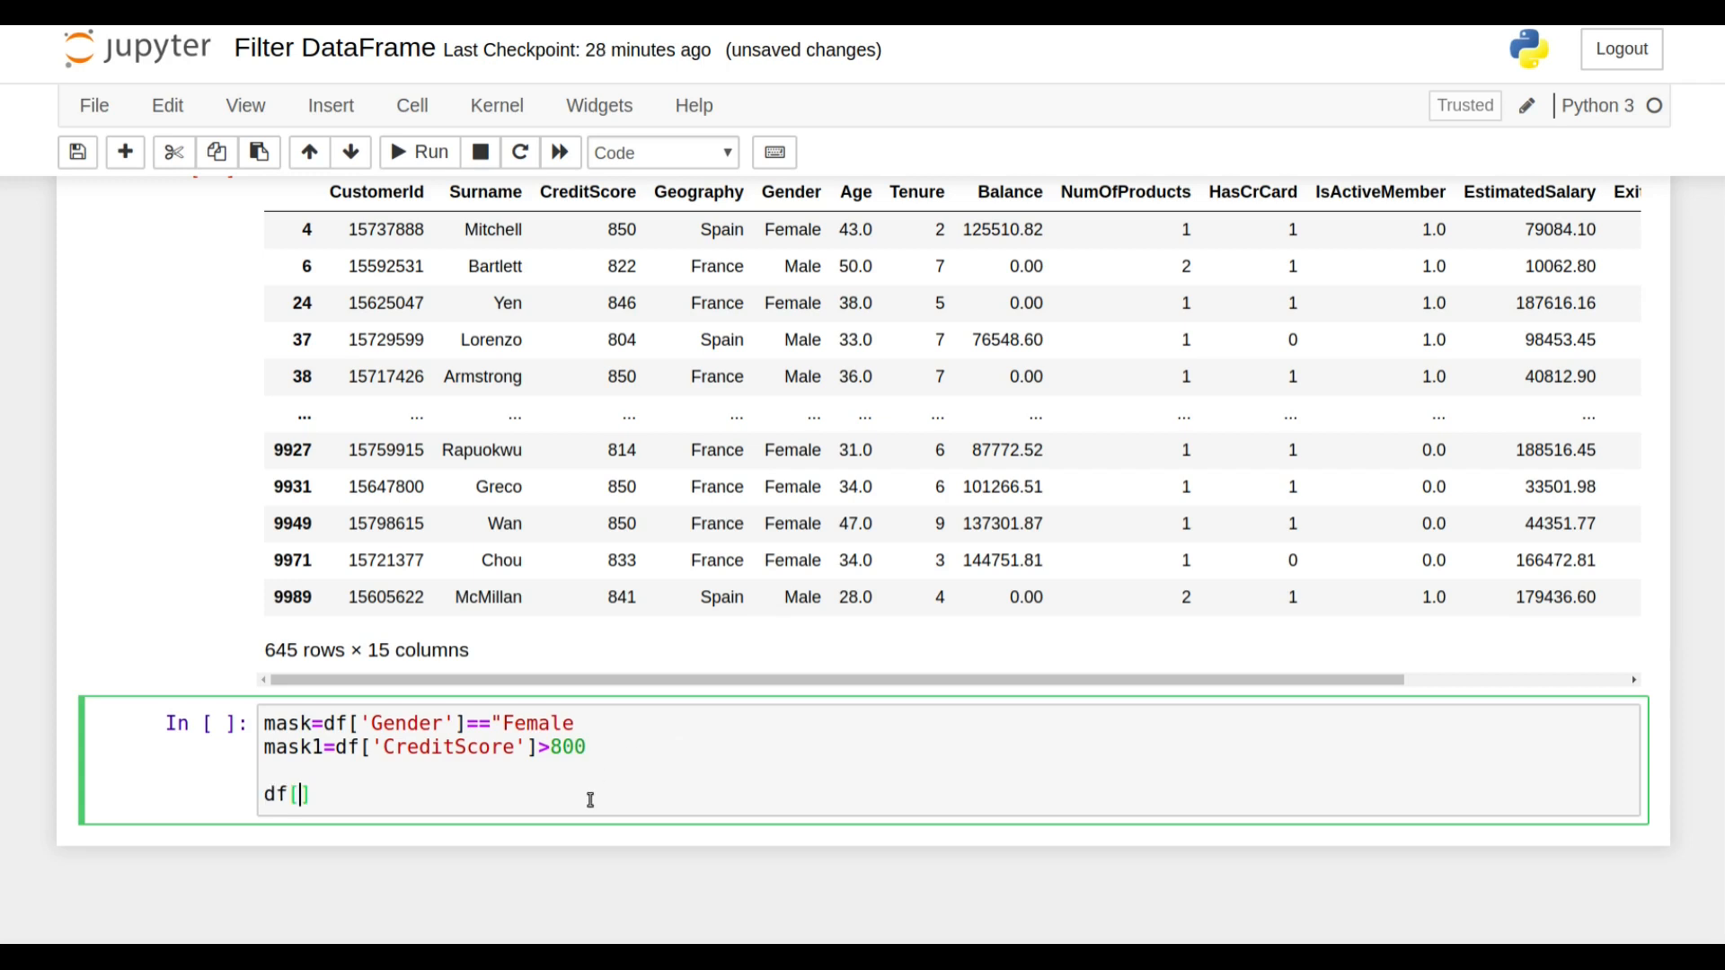
pyautogui.write('mask mask')
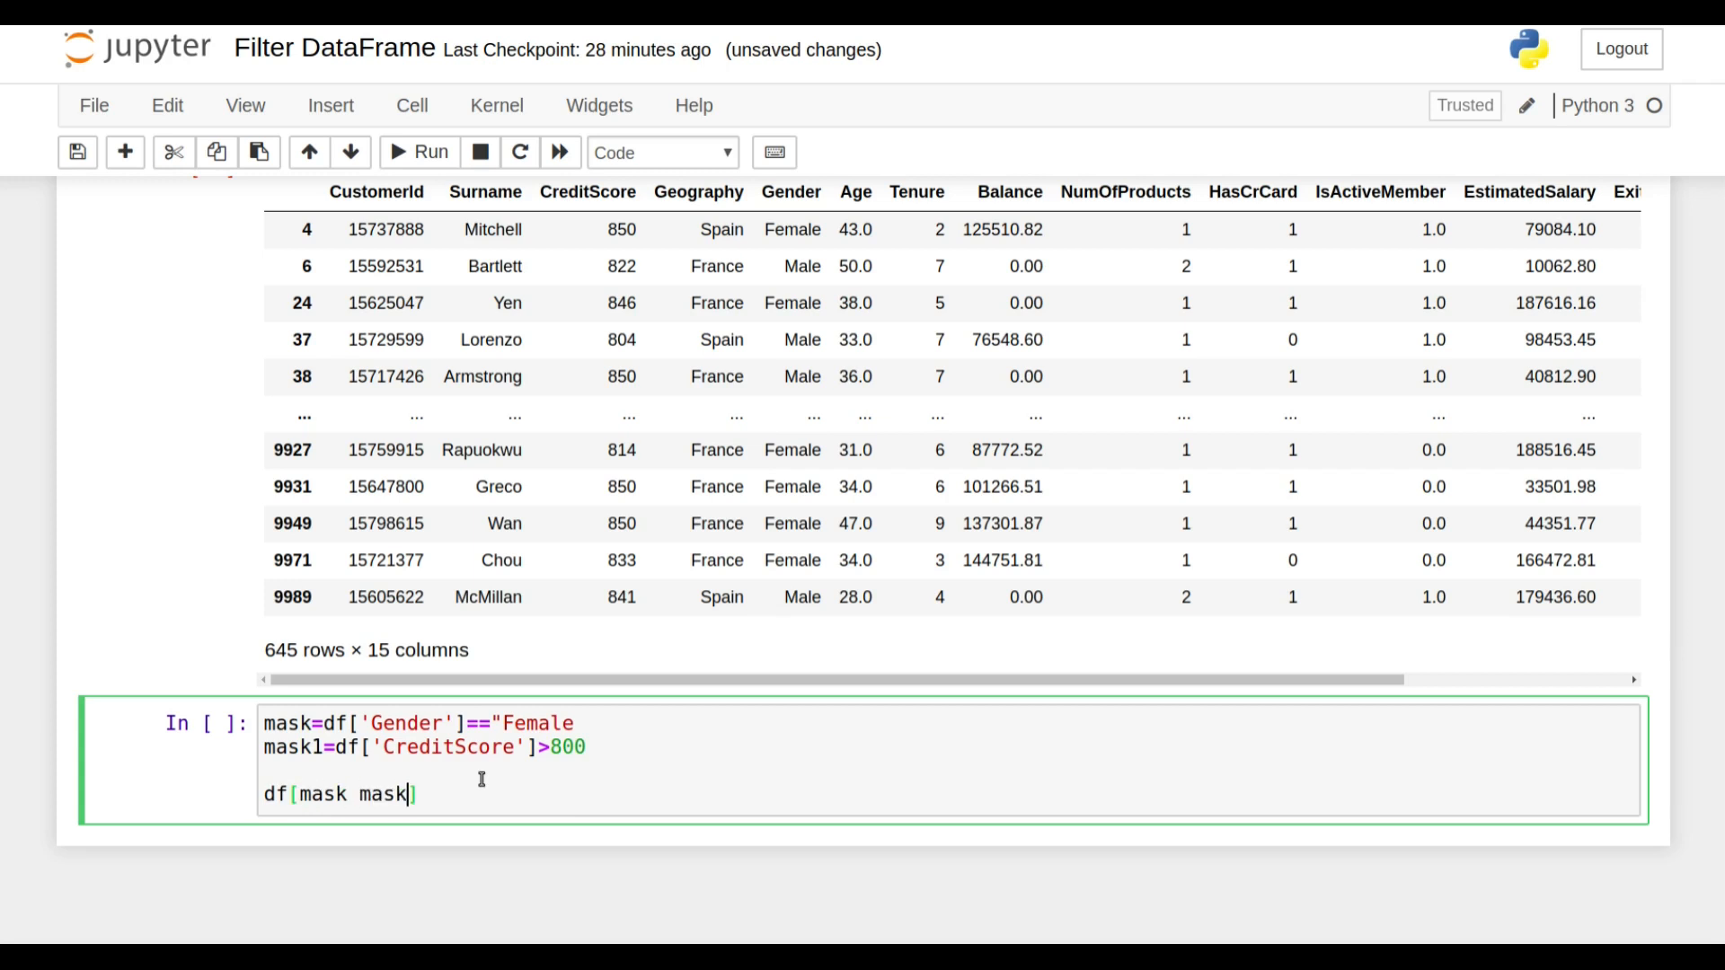
pyautogui.write('1')
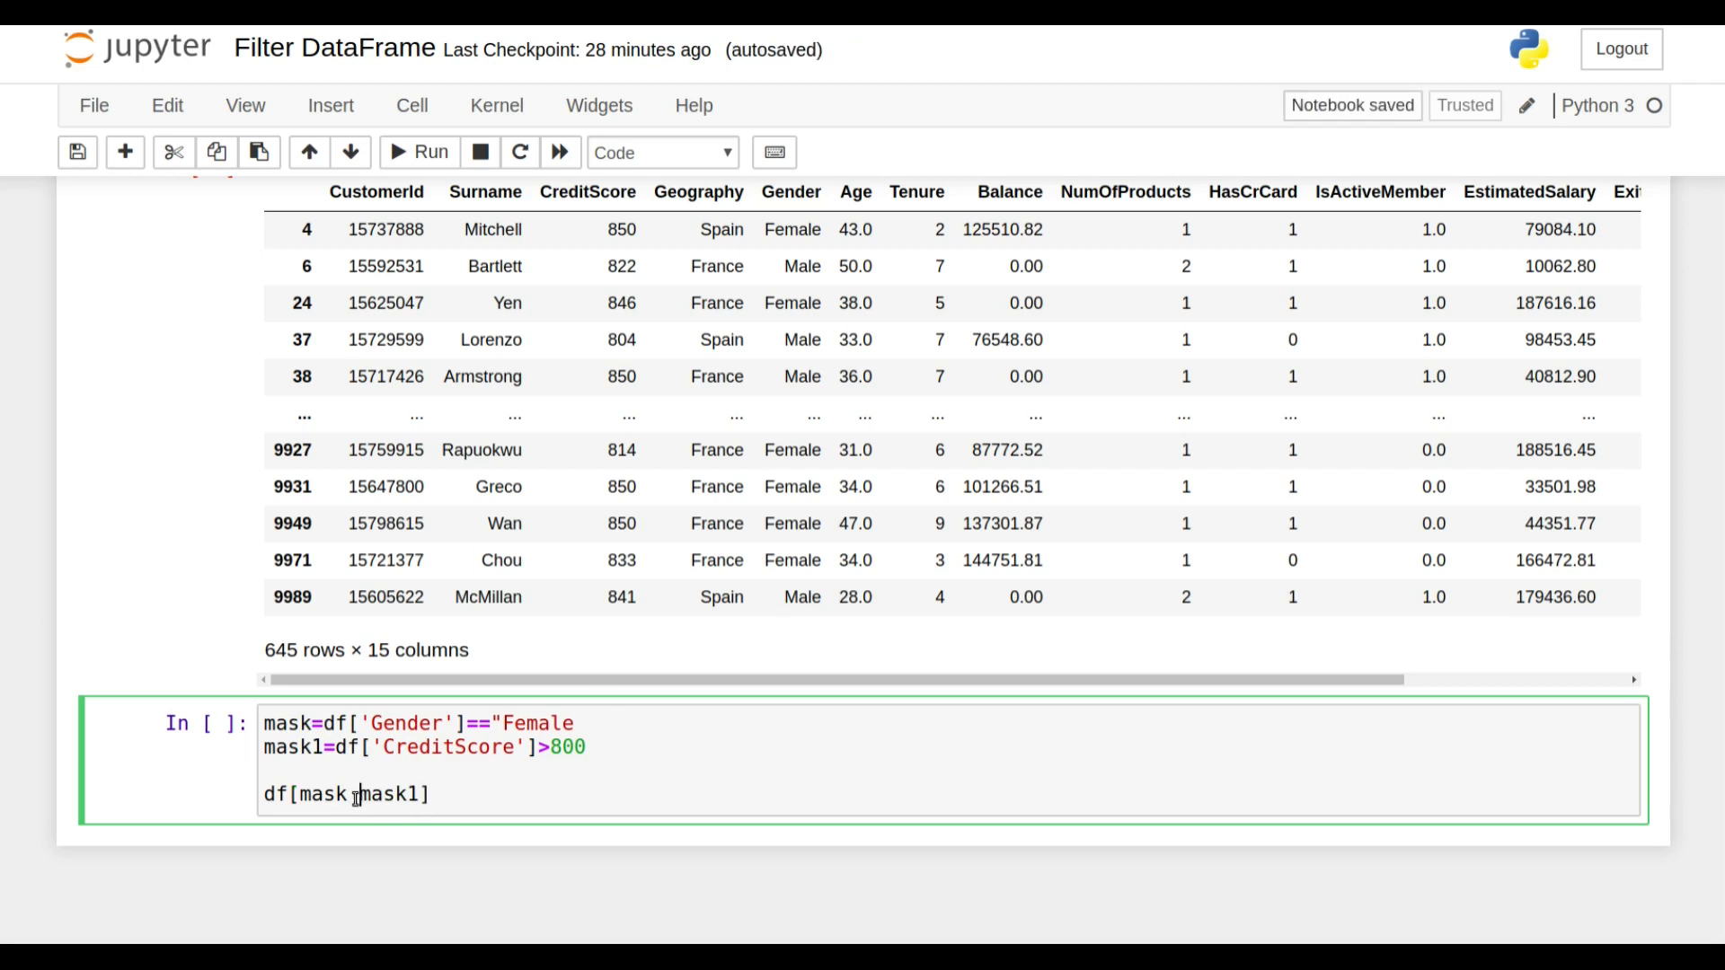
pyautogui.write('&')
pyautogui.click(420, 722)
pyautogui.write('"')
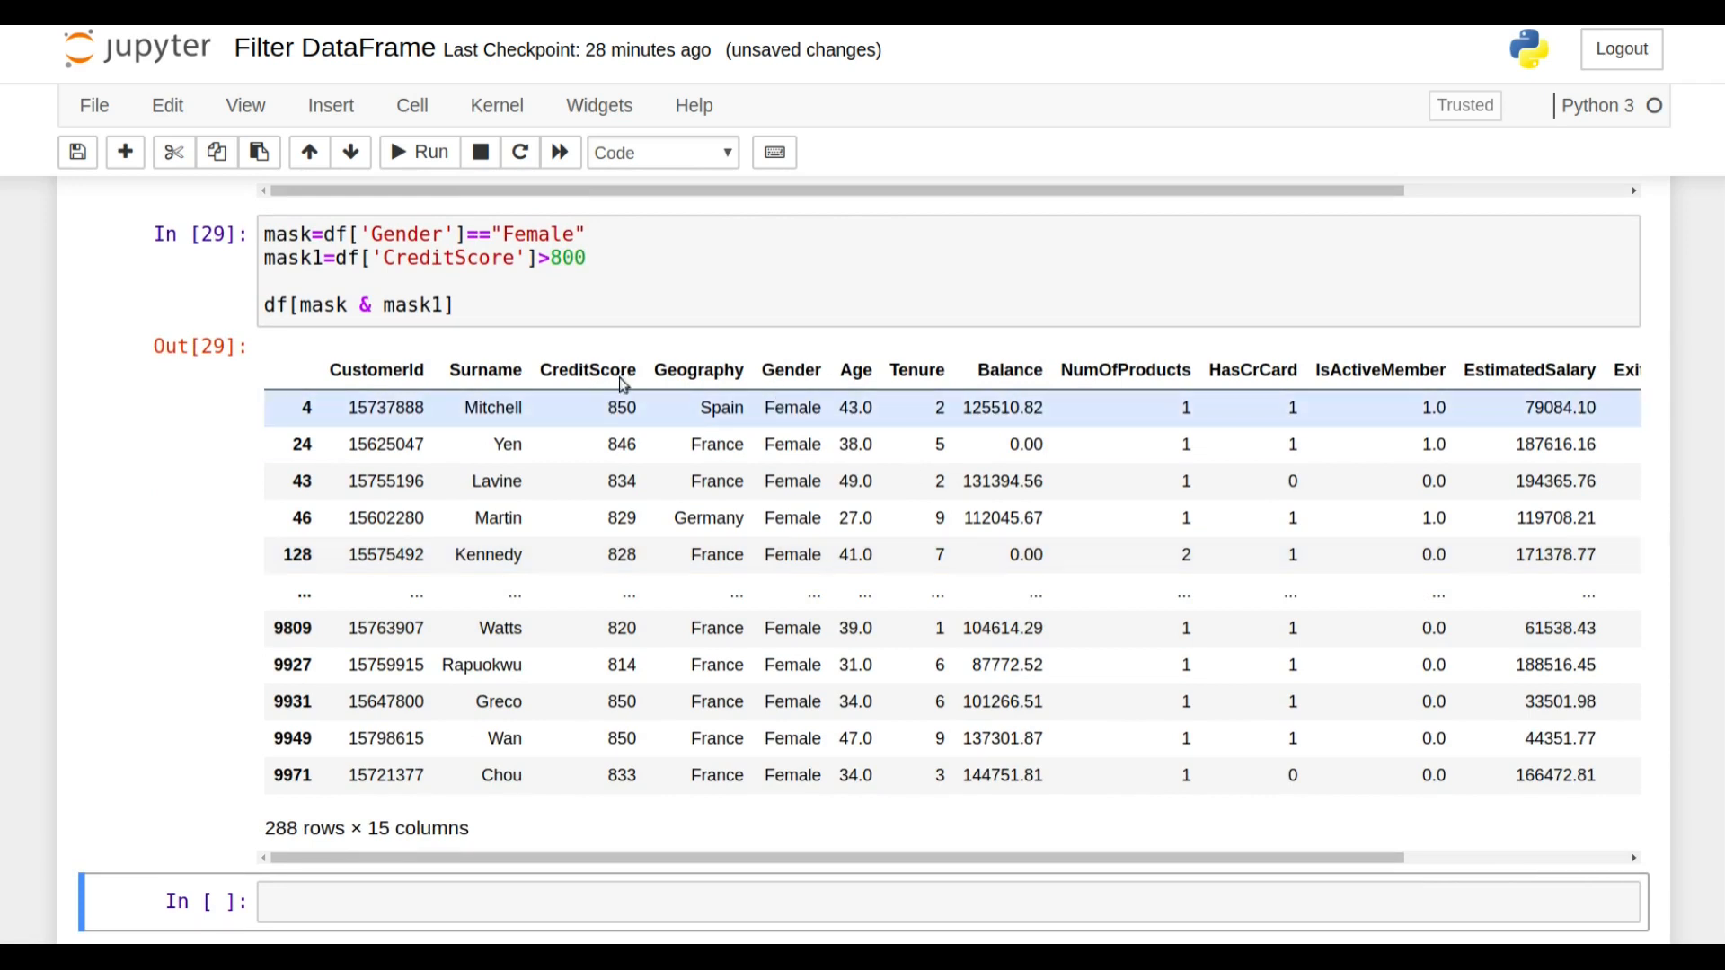
pyautogui.moveTo(525, 595)
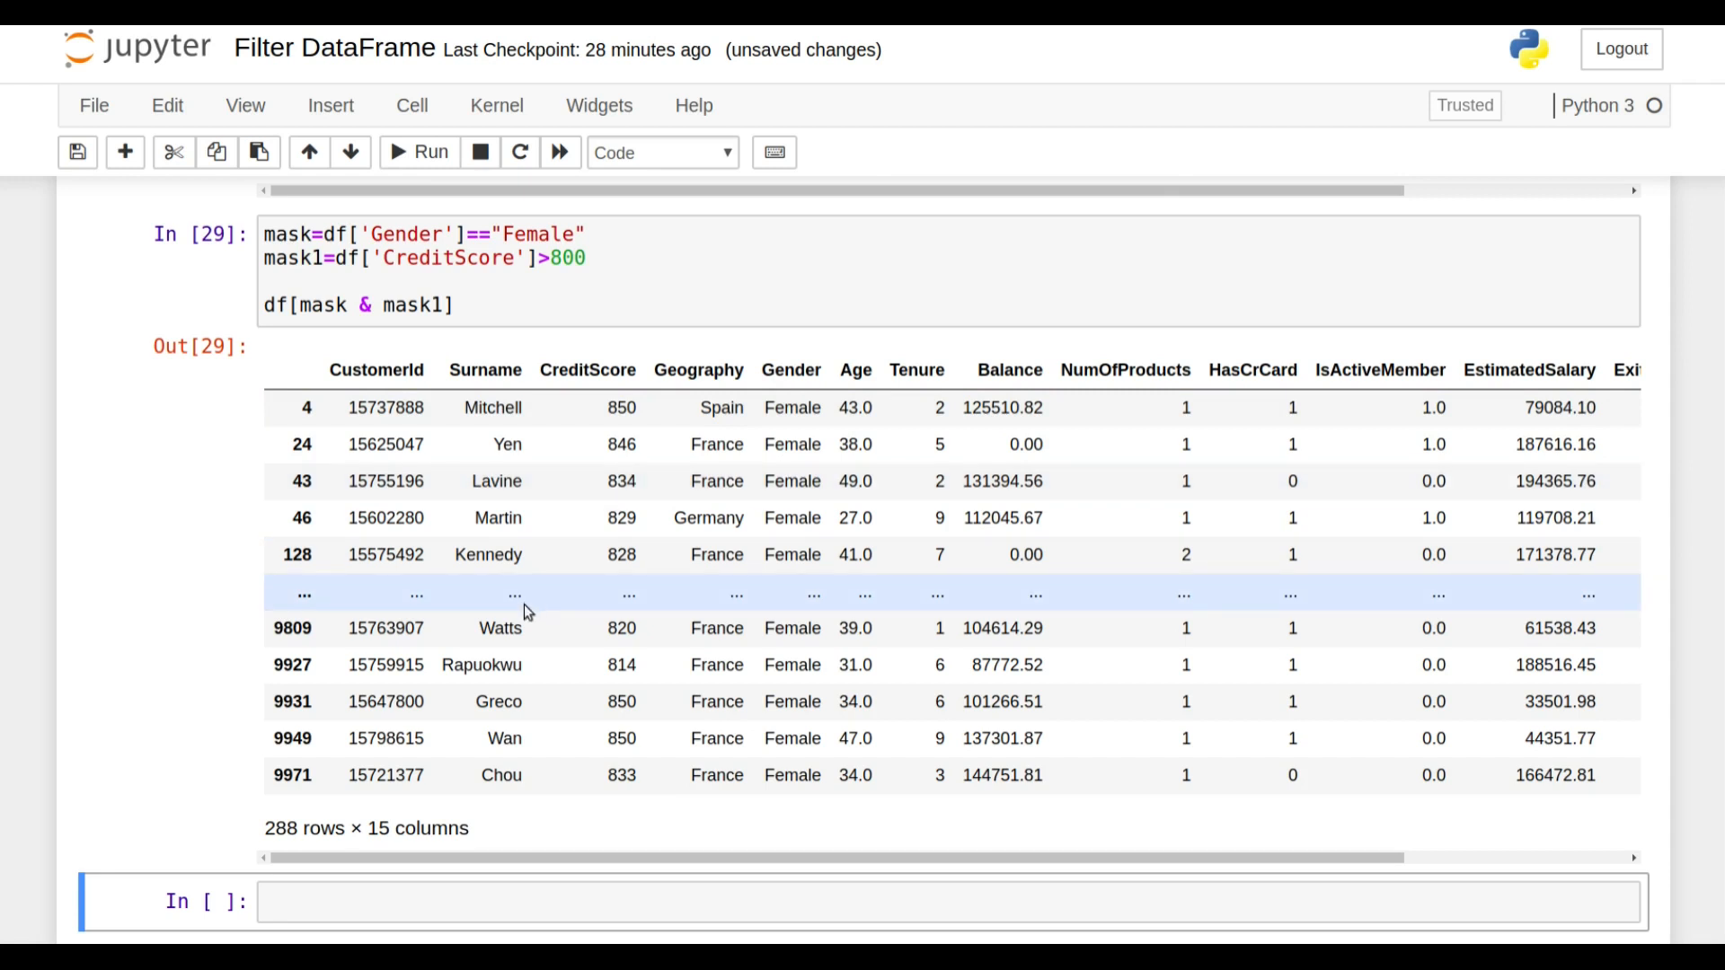
# - Add mask3=df['Geography']=="France" and run df[mask & mask1 | mask3] for 5167 rows
pyautogui.write('mask3=df[\'Geography\']=="')
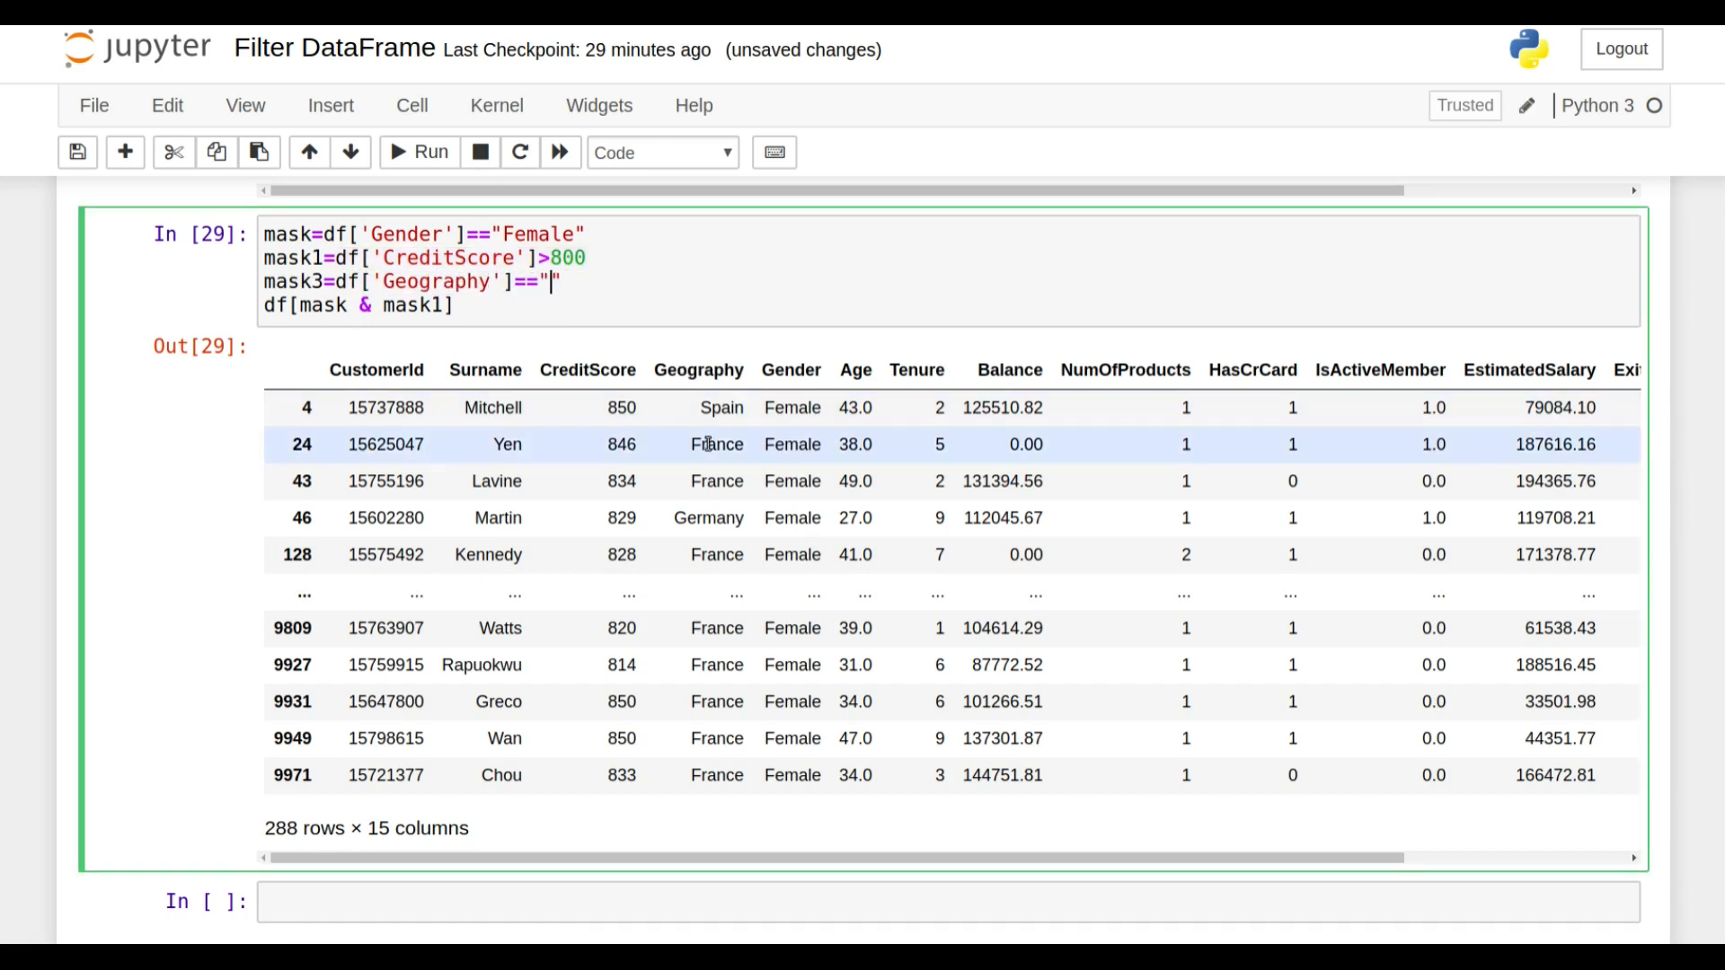
pyautogui.write('France')
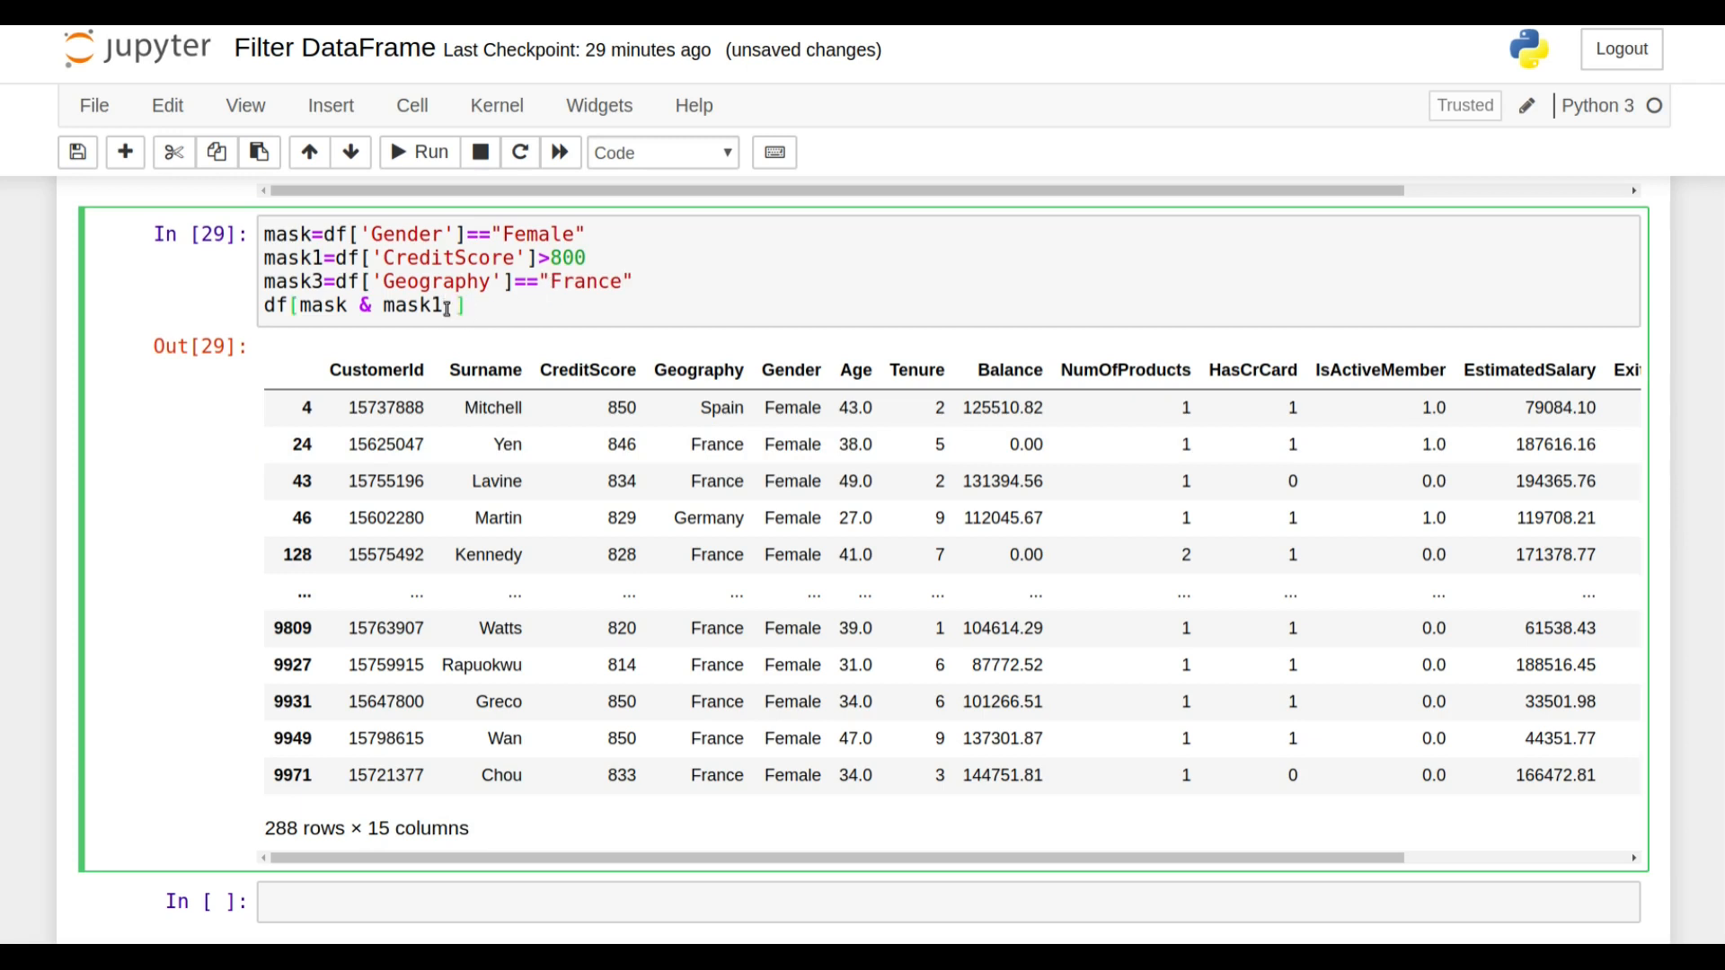
pyautogui.write('" "')
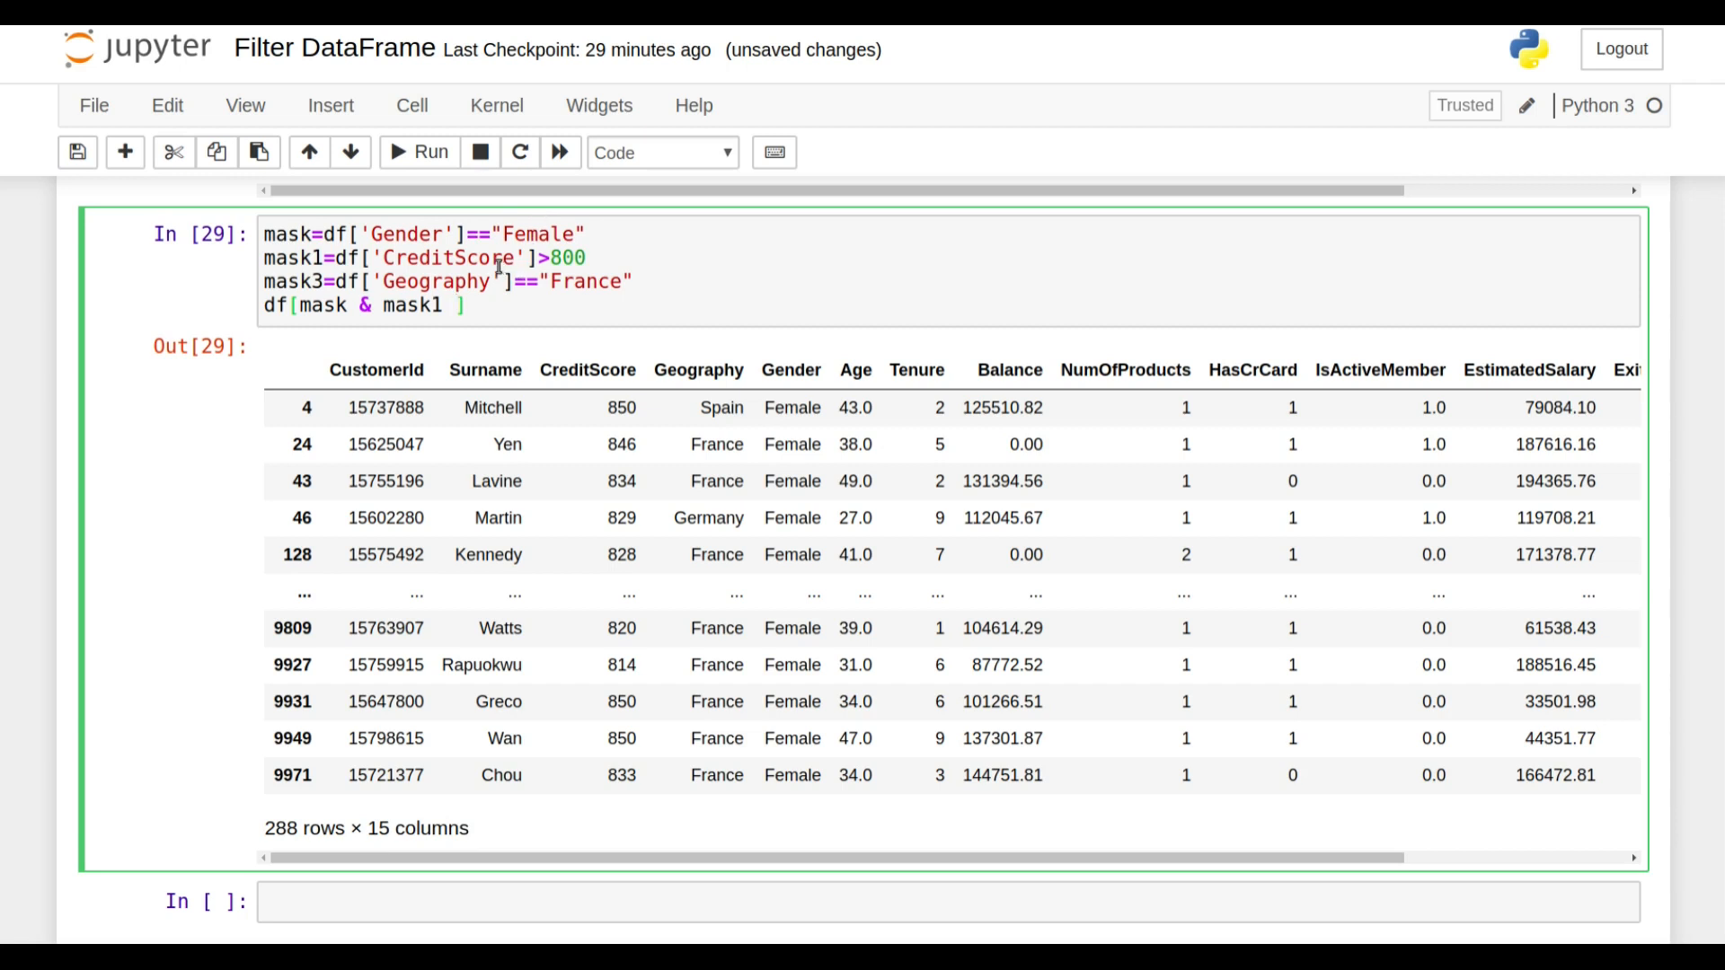
pyautogui.moveTo(597, 252)
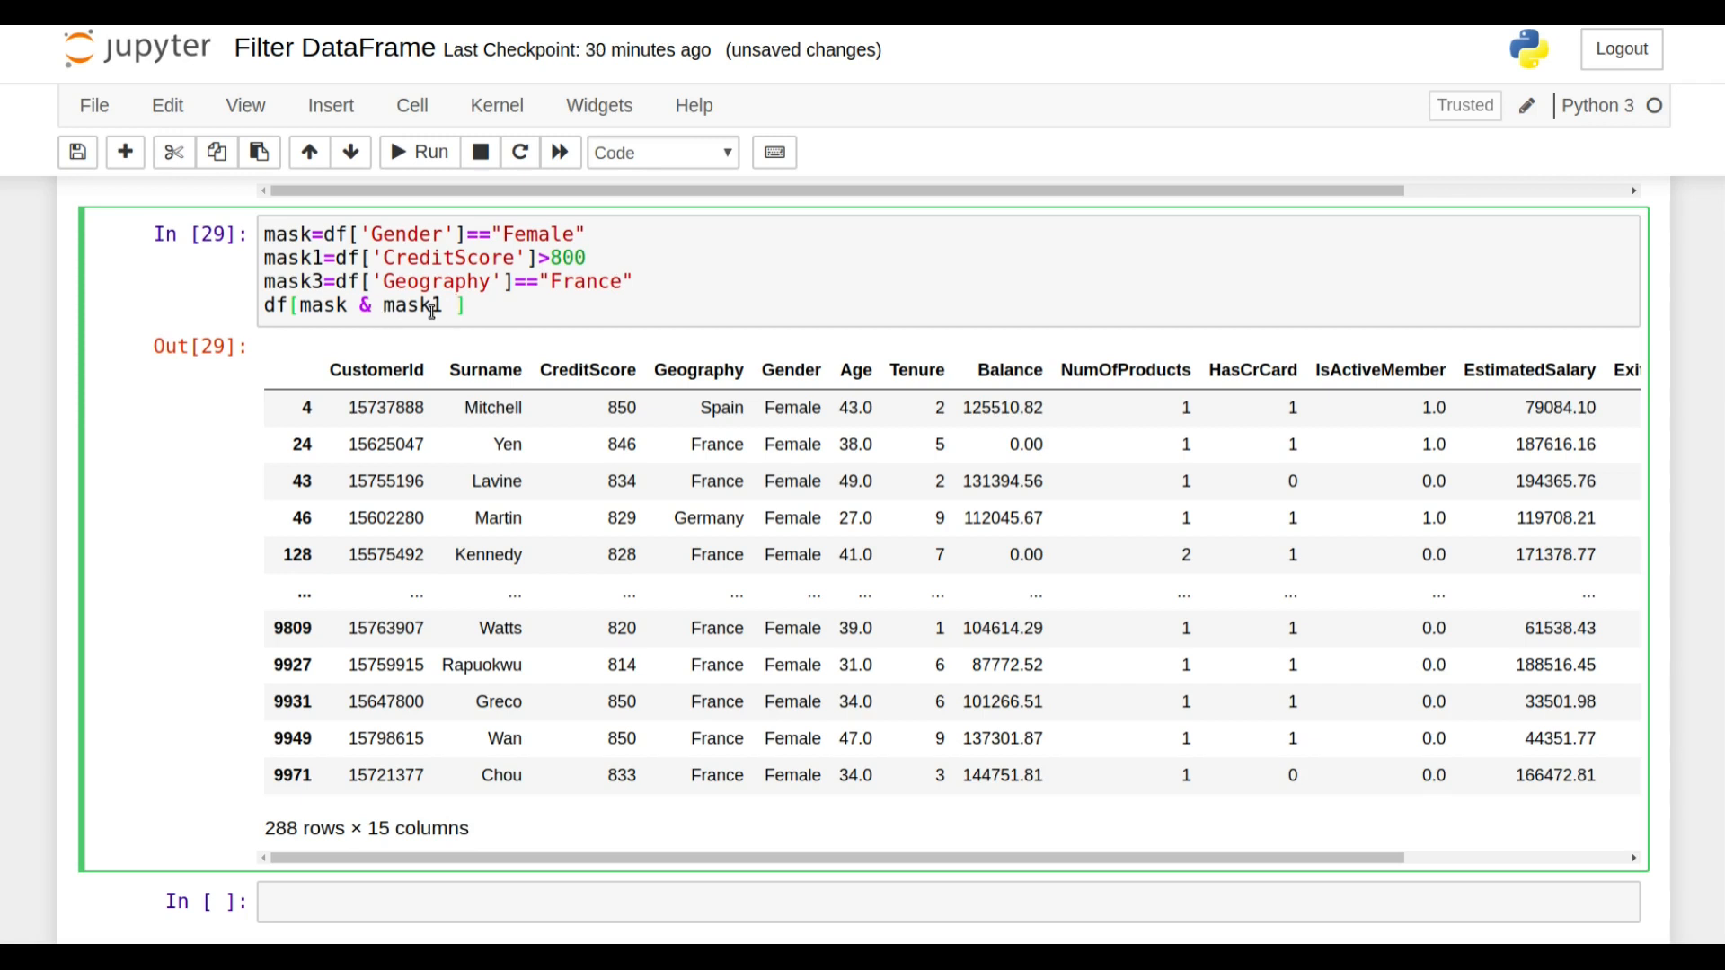
pyautogui.write('| mask3')
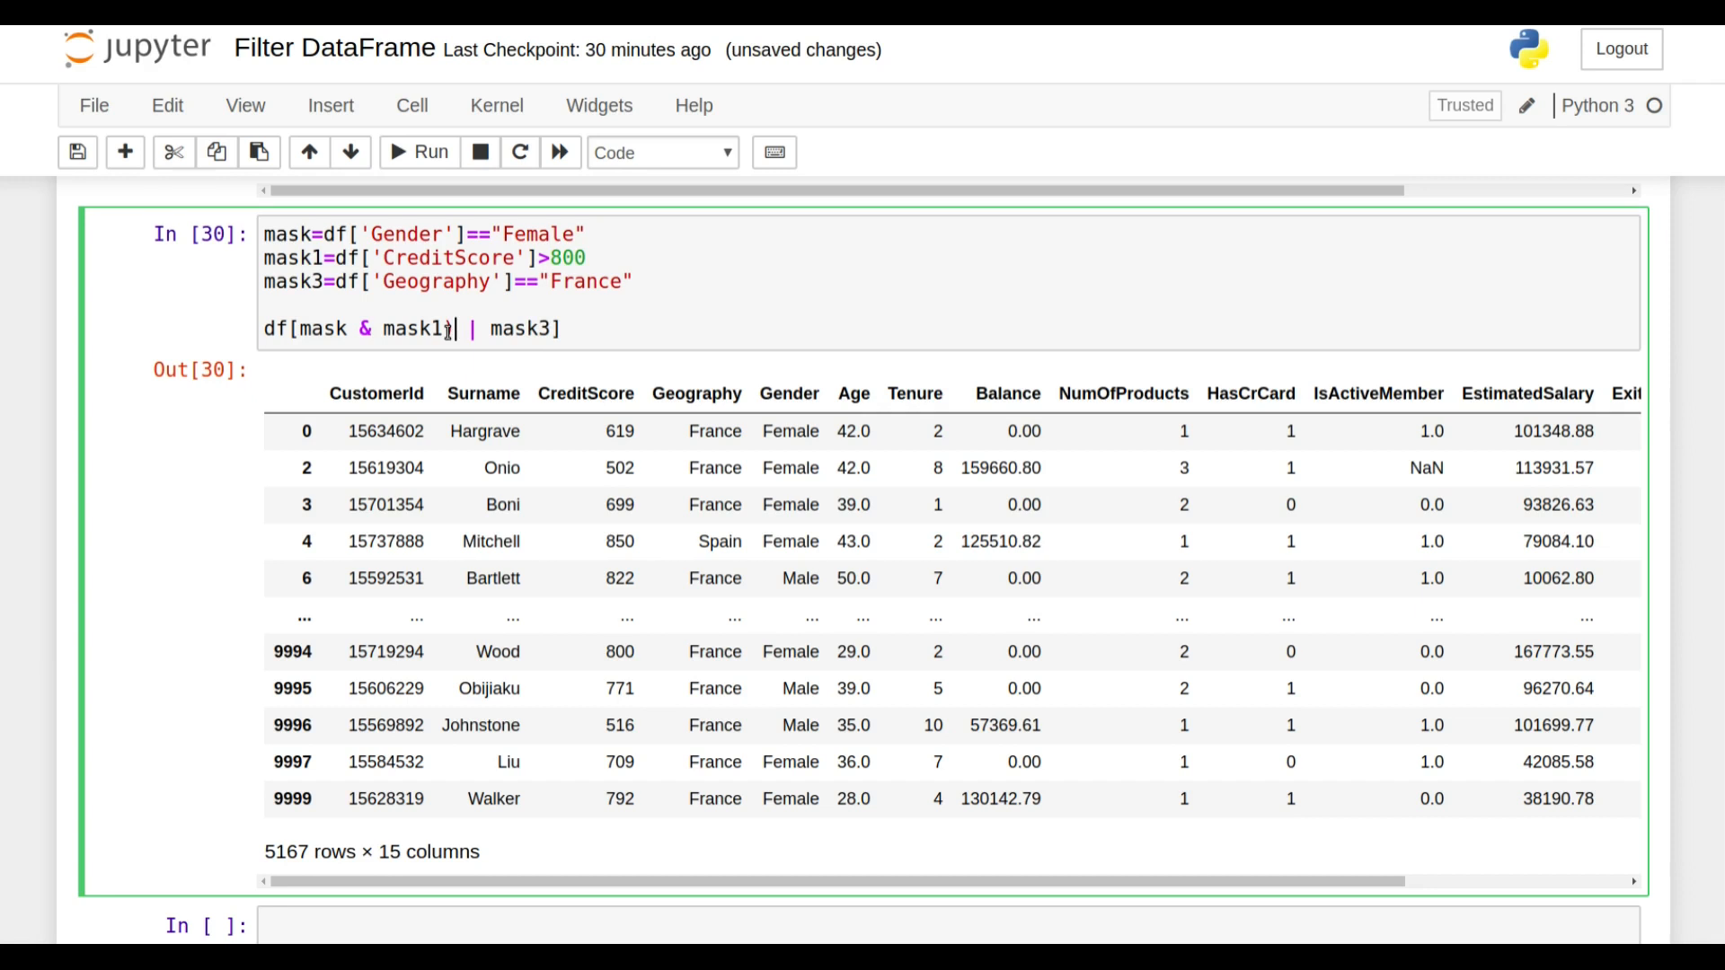
# - Regroup as df[mask & (mask1 | mask3)] to return 2414 rows of female customers
pyautogui.write('(')
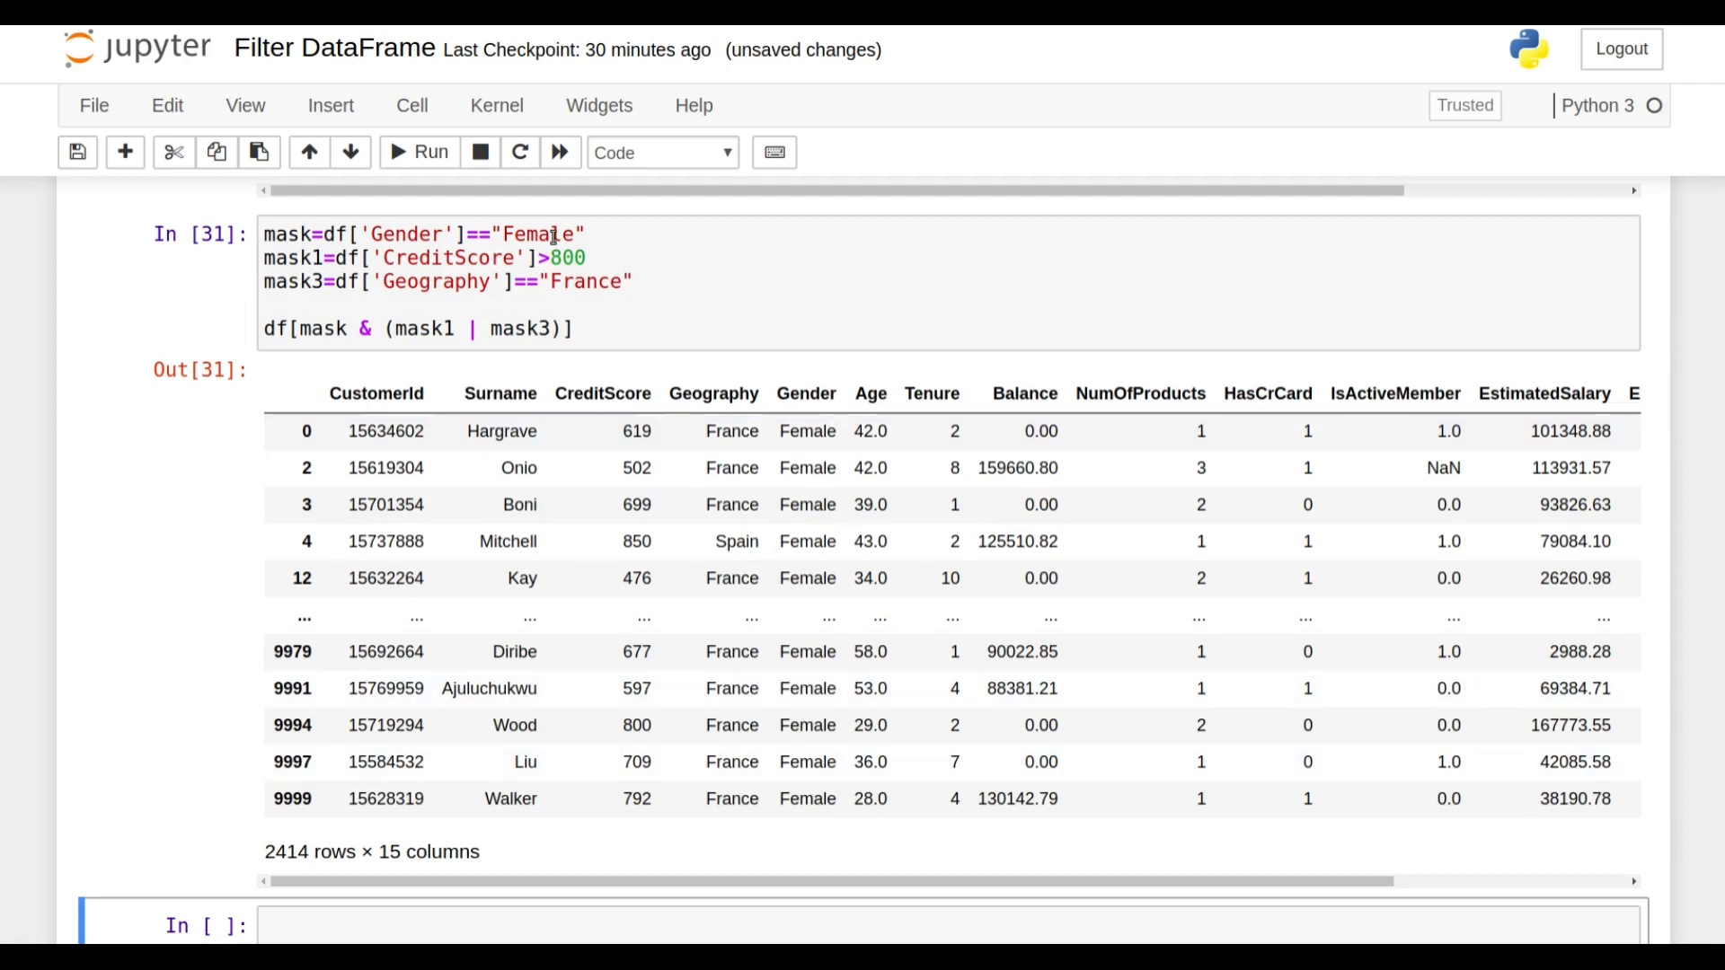
pyautogui.moveTo(441, 385)
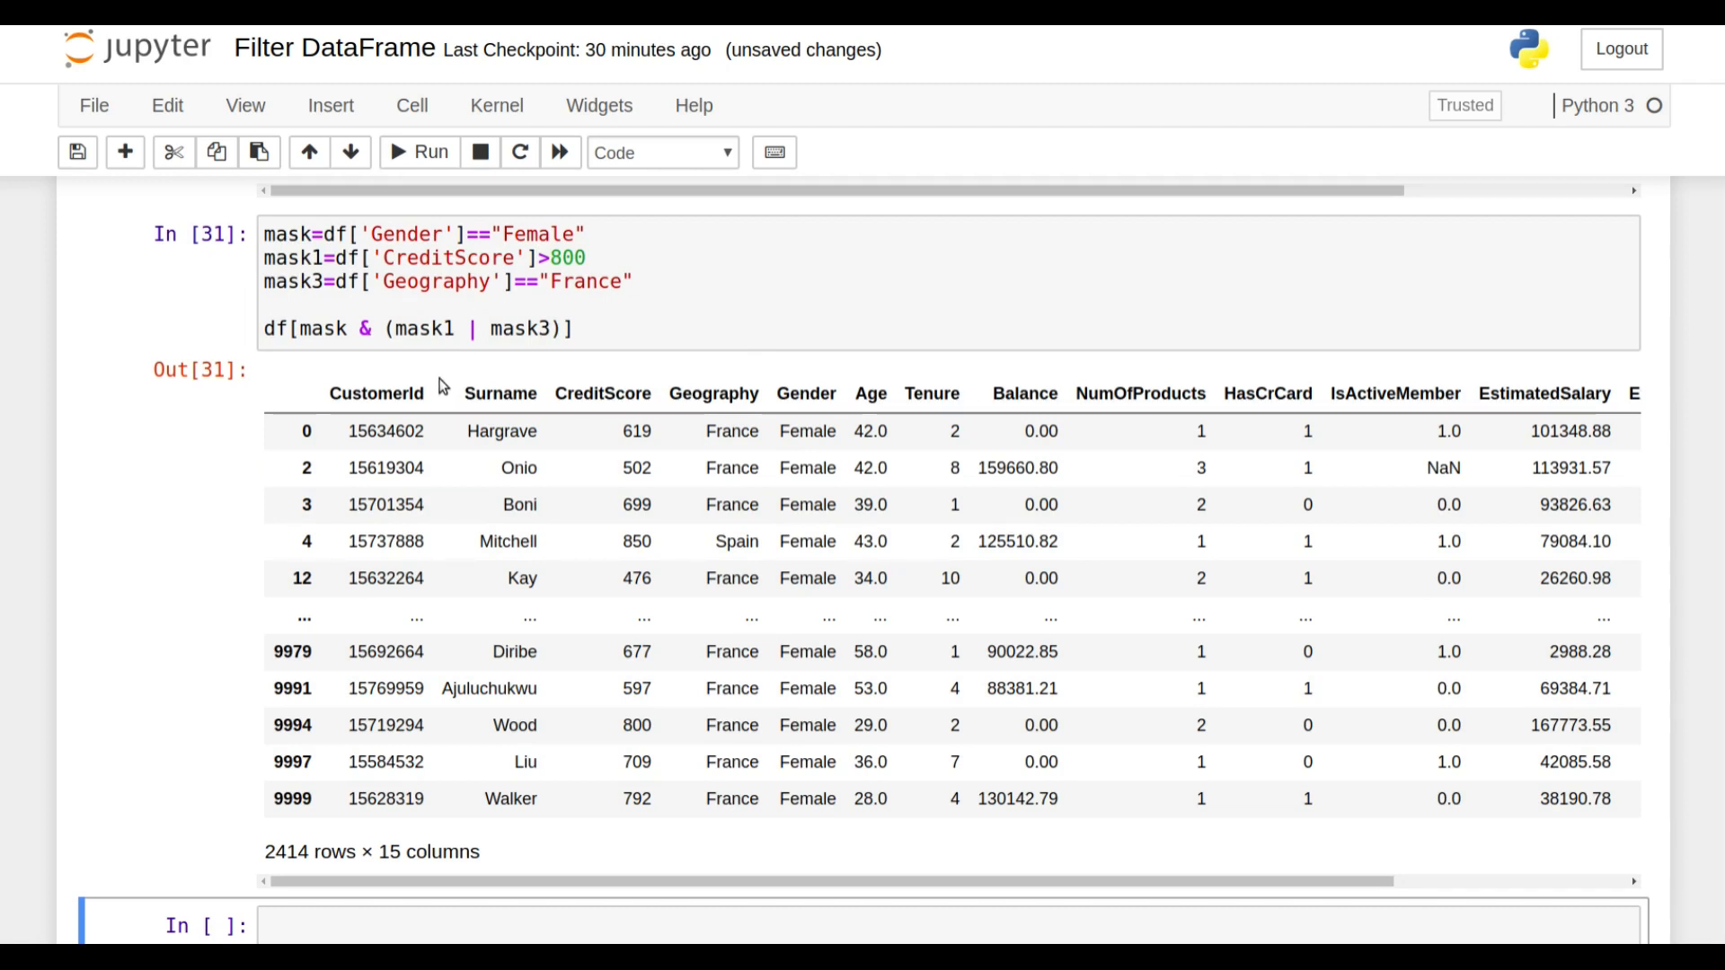